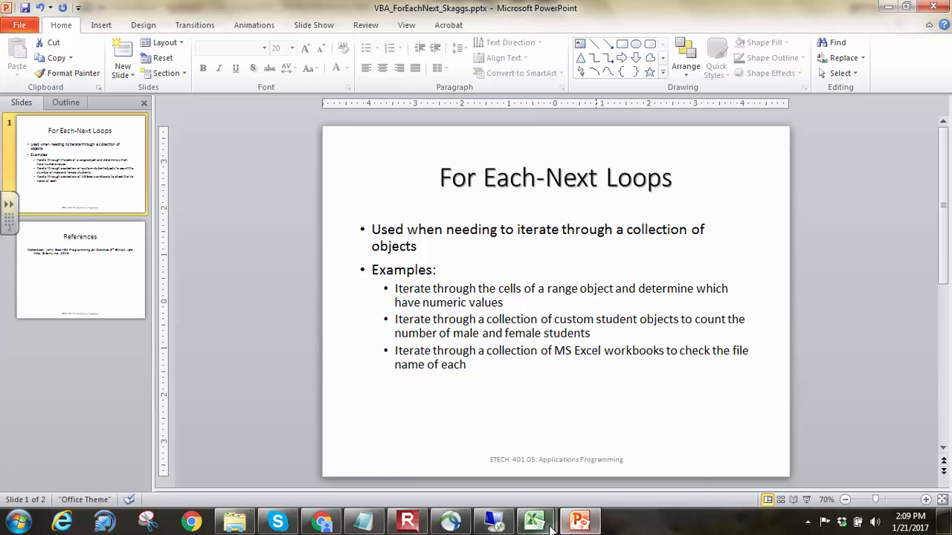
Bring up the beam table workbook and highlight the full S18X70 row (Ix 923).
click(533, 520)
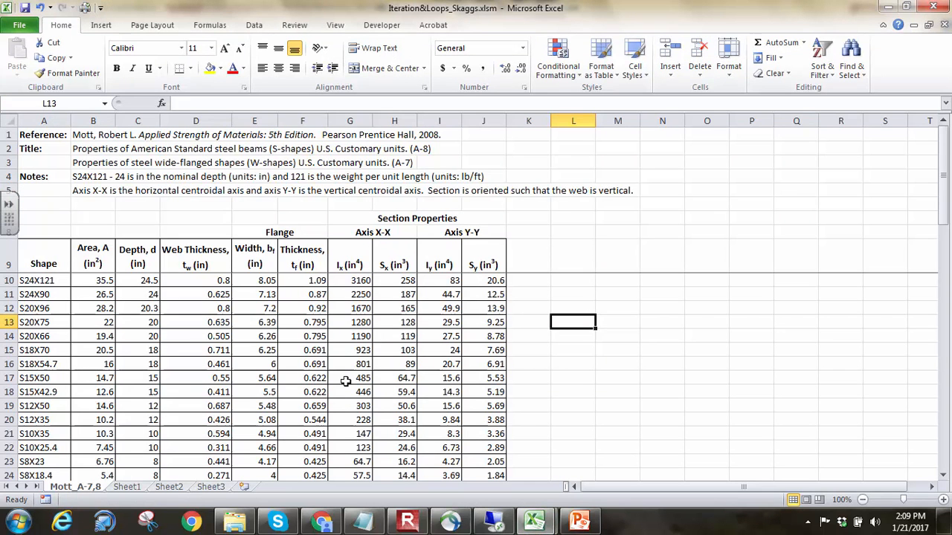
mouse_move(107, 321)
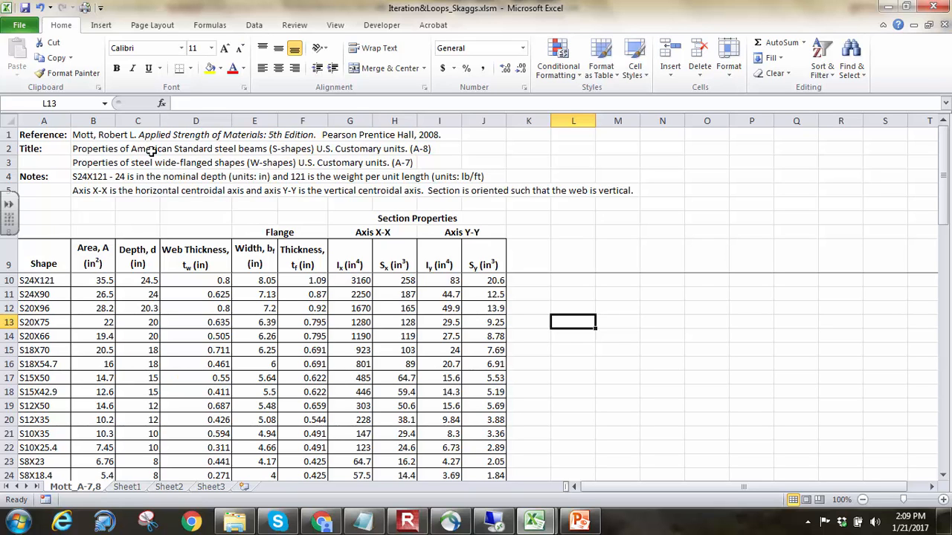
mouse_move(696, 279)
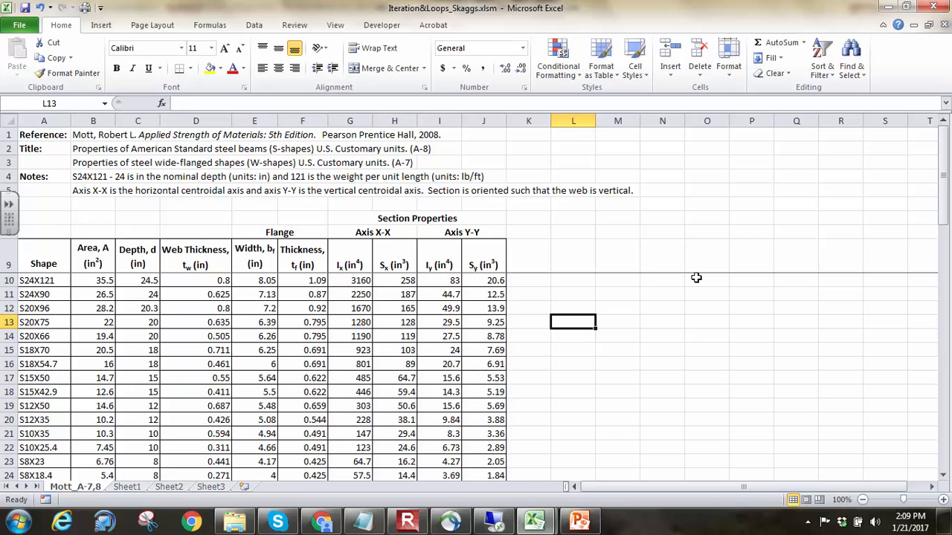
mouse_move(609, 256)
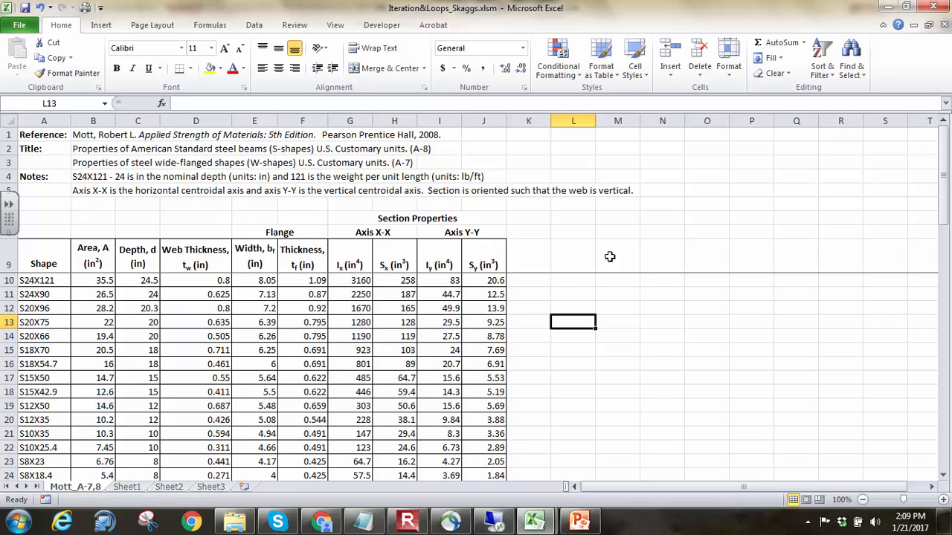
mouse_move(556, 284)
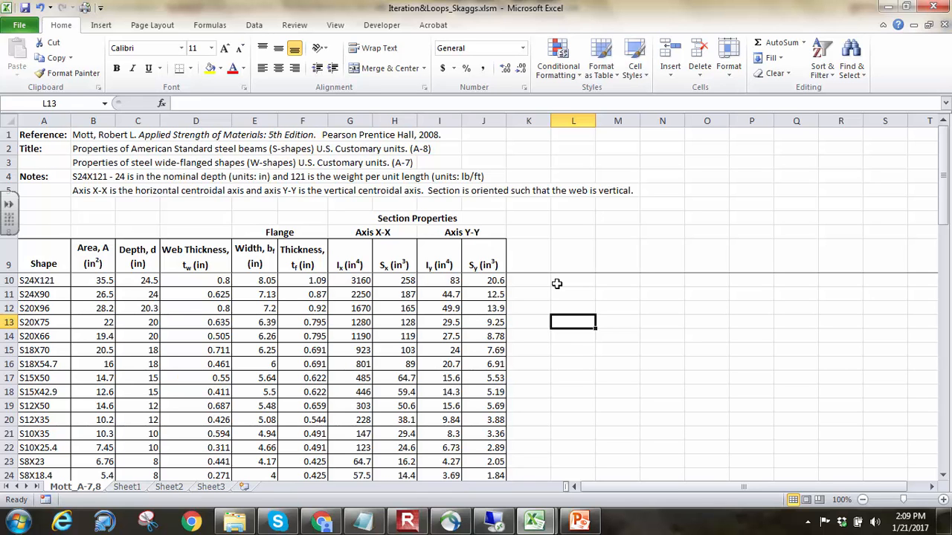
scroll(down, 3)
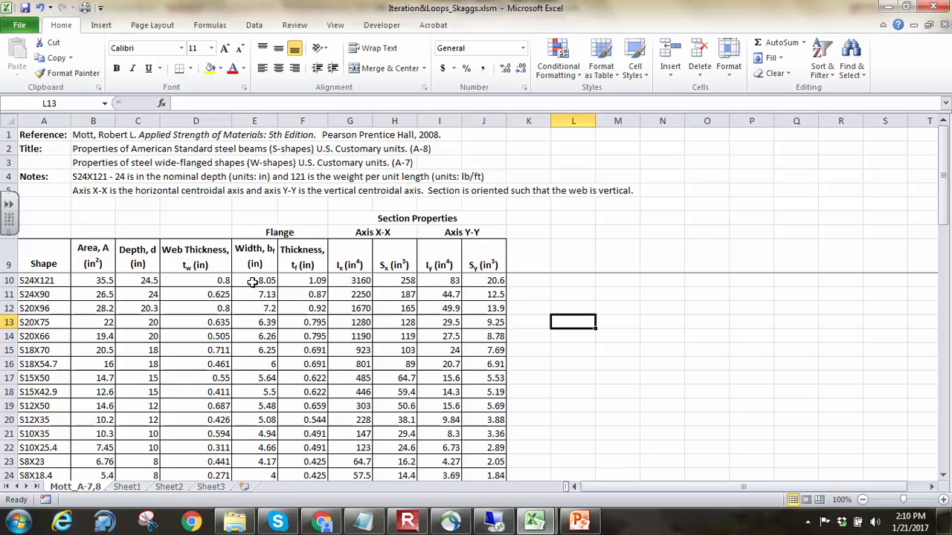
click(43, 280)
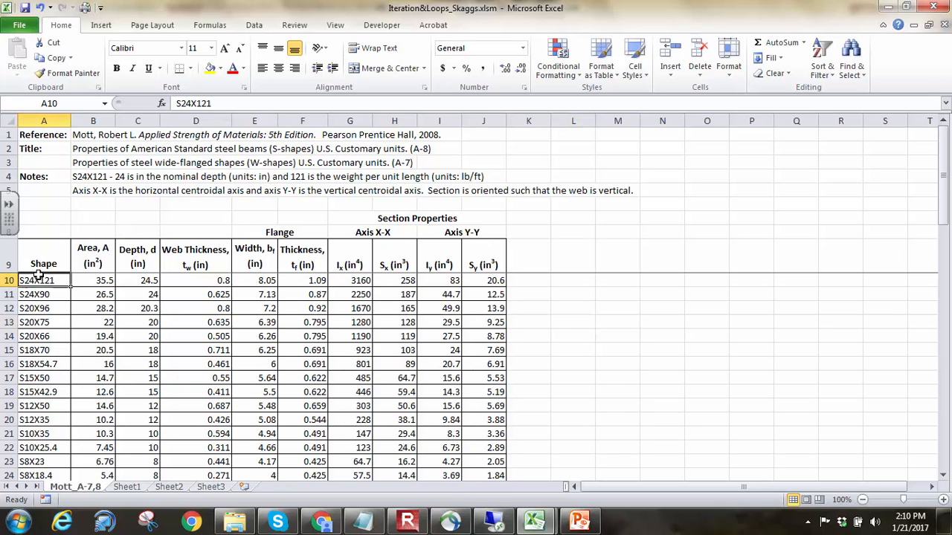
mouse_move(33, 378)
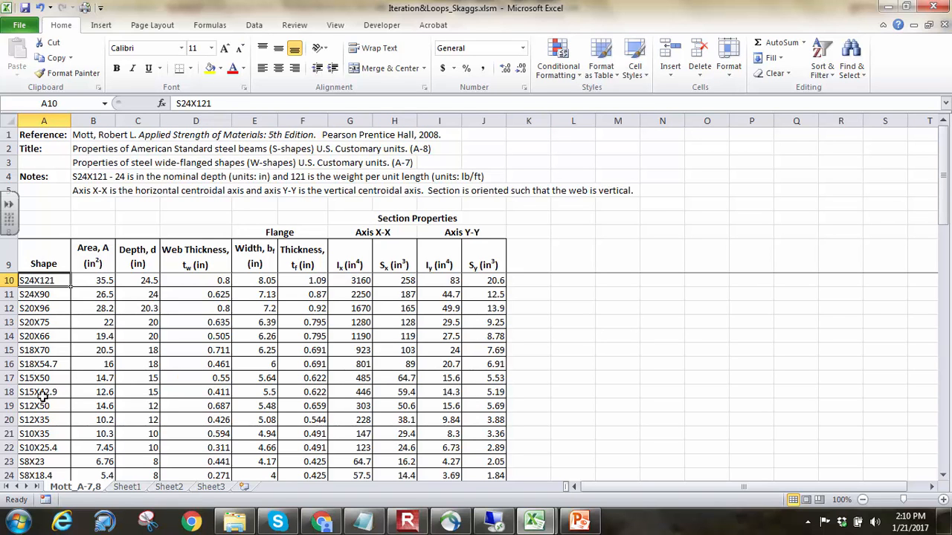
click(43, 349)
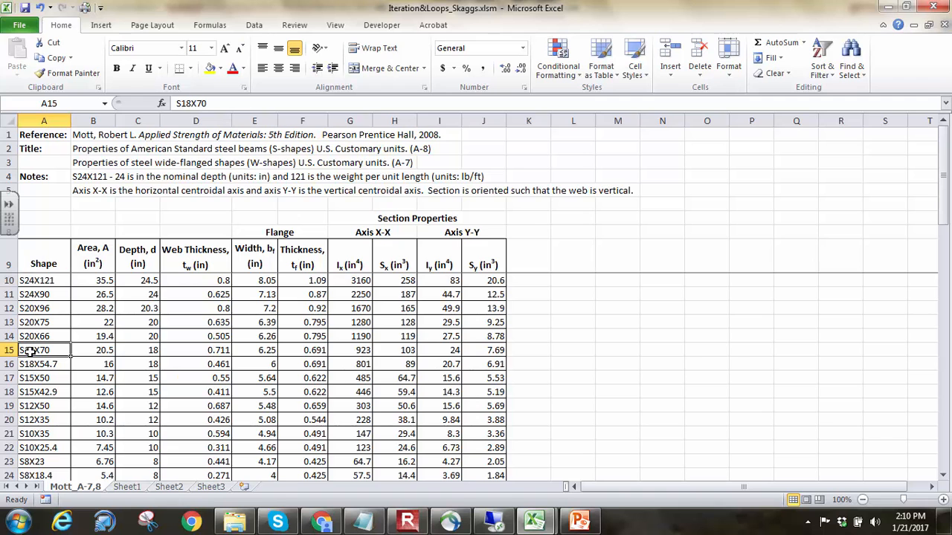
click(9, 349)
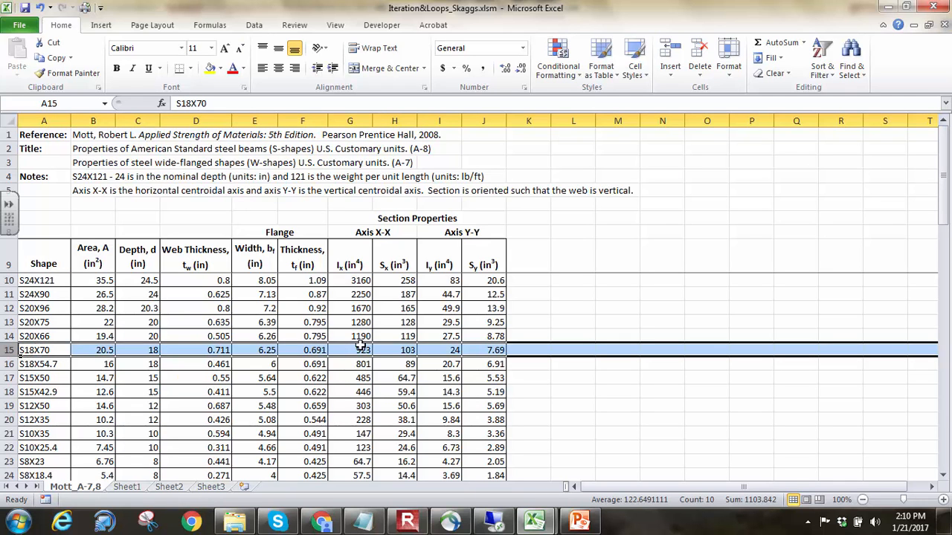
mouse_move(360, 351)
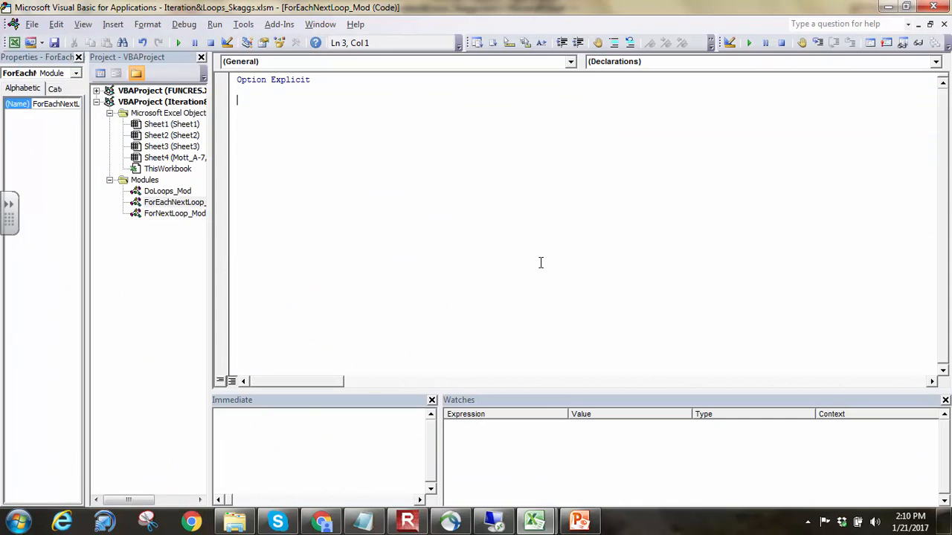
Start Public Sub ForEachNextTest() with Dim searchRng As Range.
text(Pub)
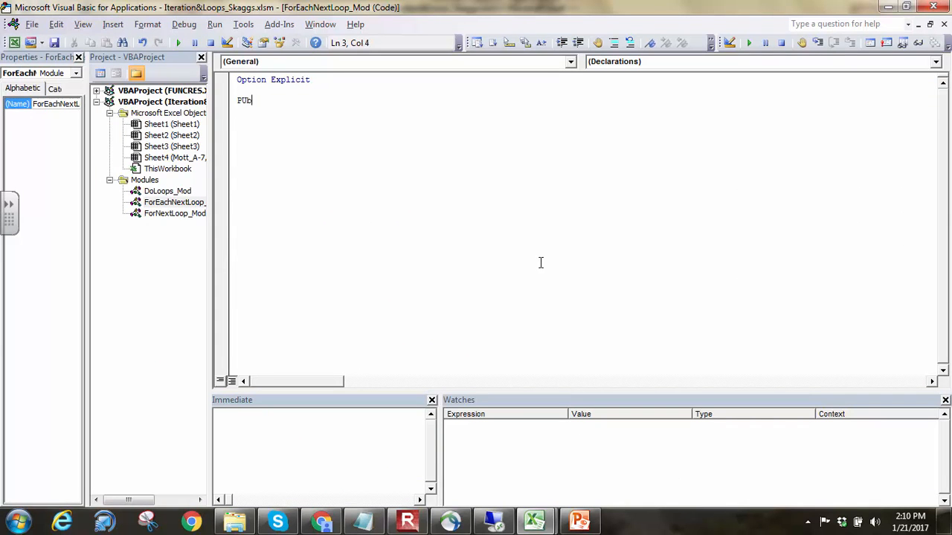
text(lic ForEac)
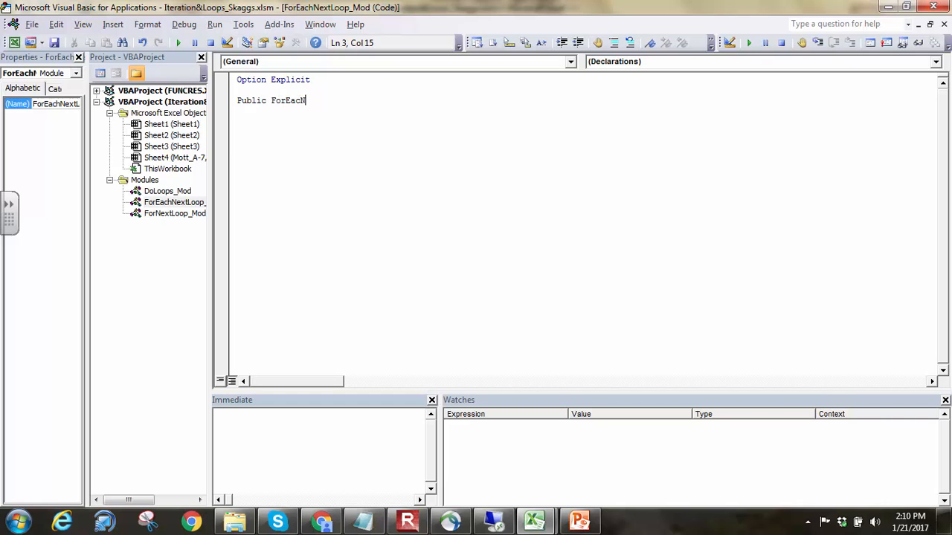
text(NextTest()
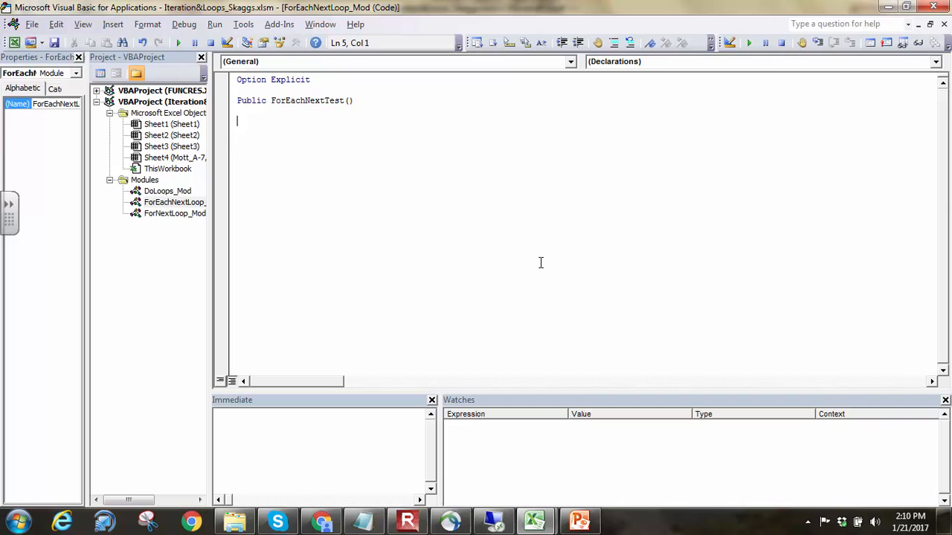
text(Sub)
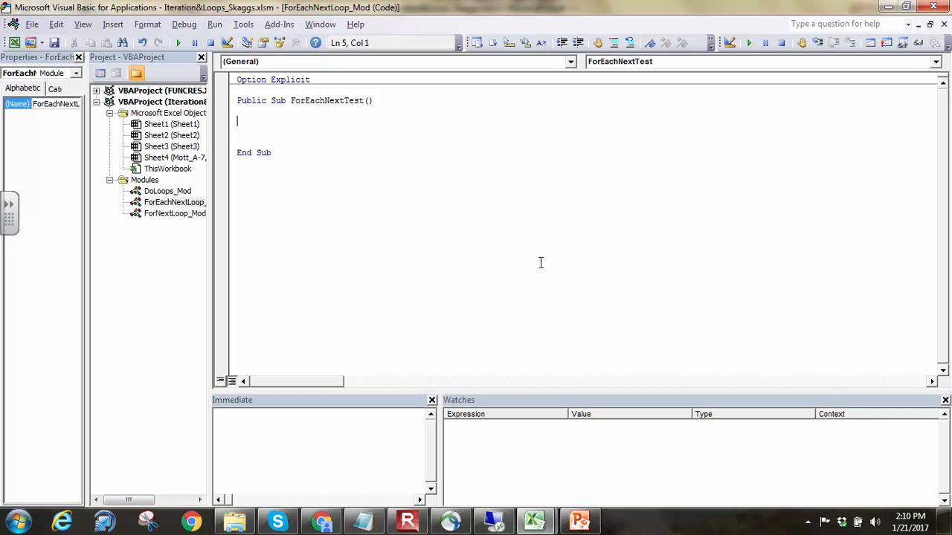
text(Dim searchR)
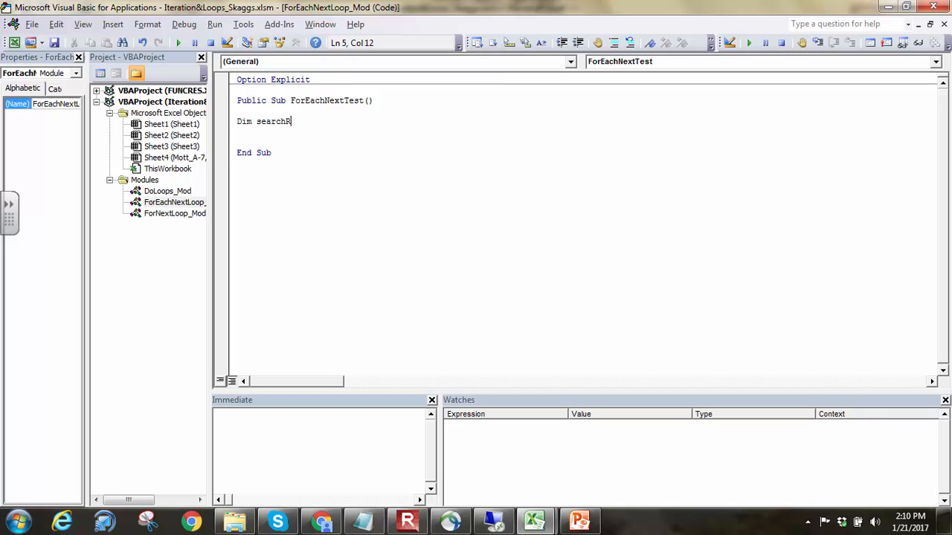
text(ng As Range)
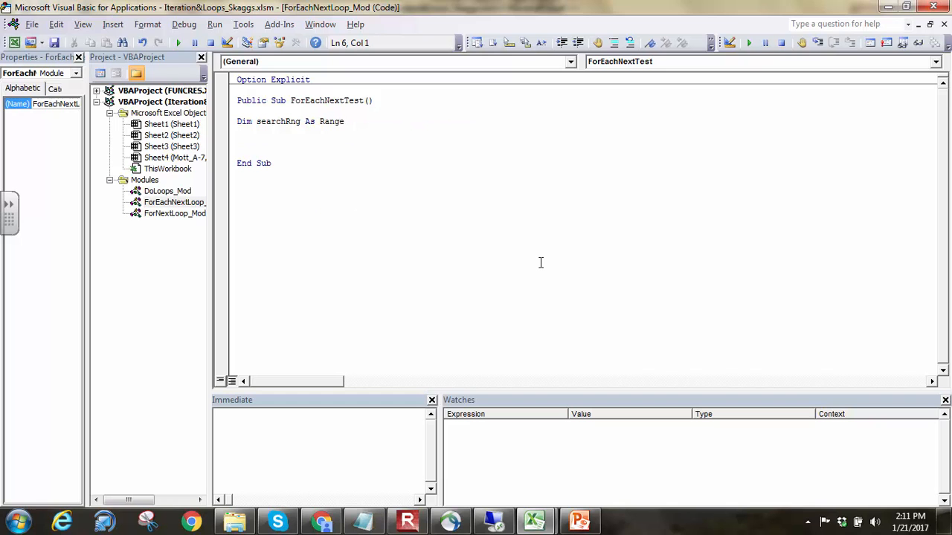
Write Set searchRng = Sheet4.Range("") ready for the table address.
text(Set)
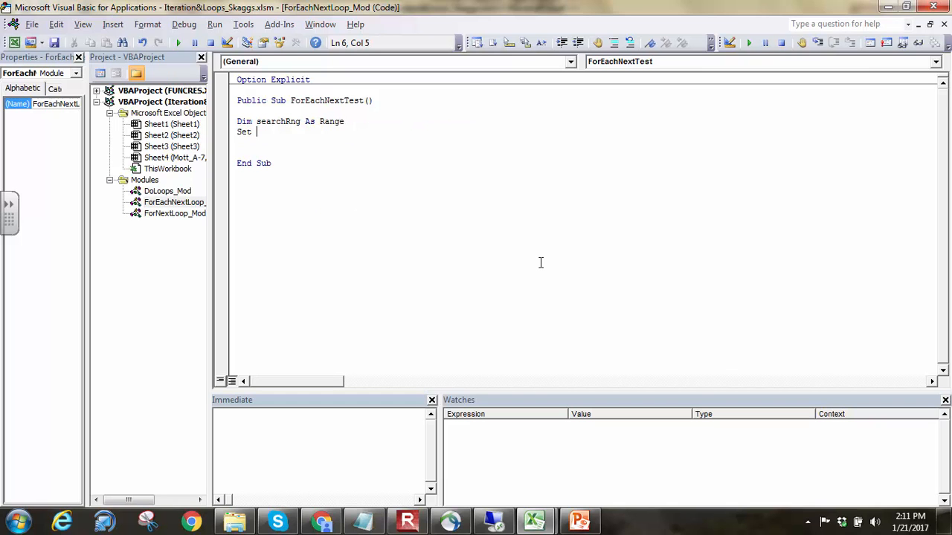
text(searchRang)
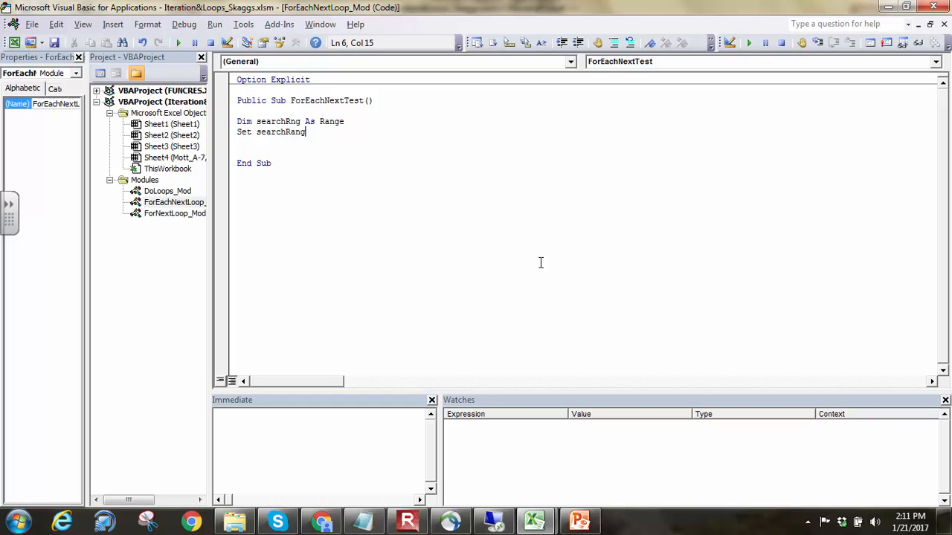
text(=)
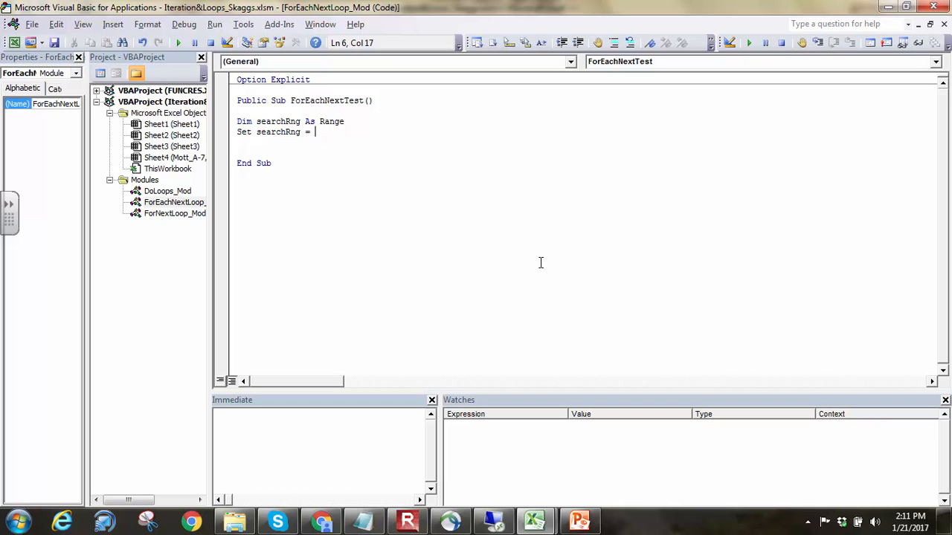
text(Sheet4.)
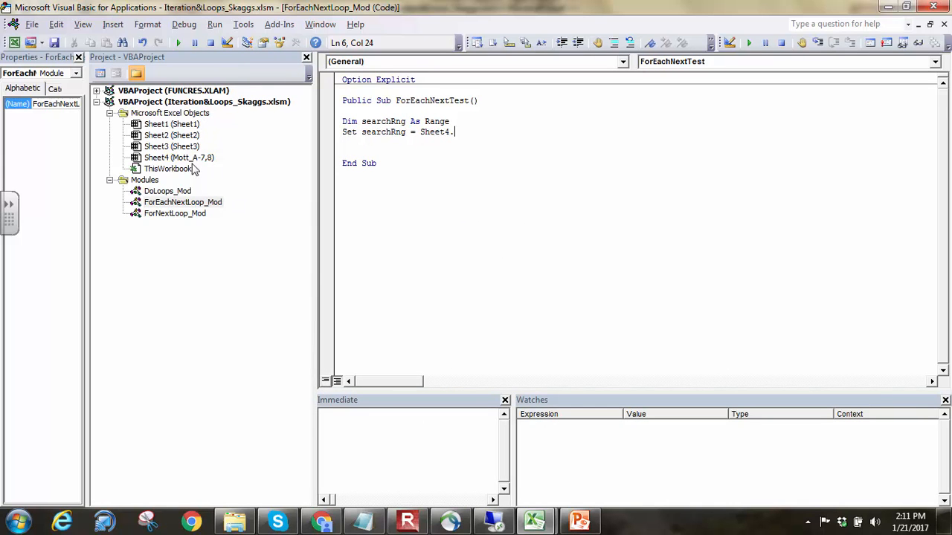
mouse_move(210, 169)
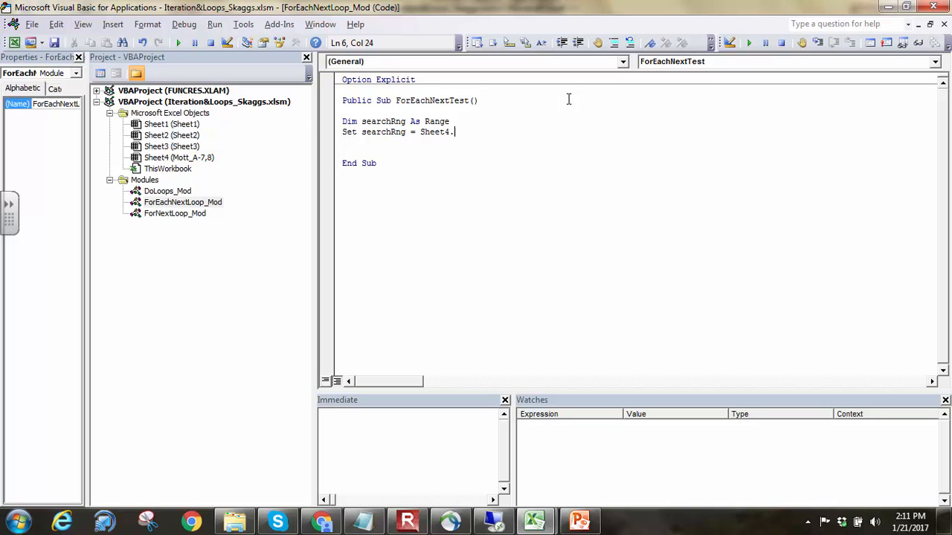
mouse_move(468, 137)
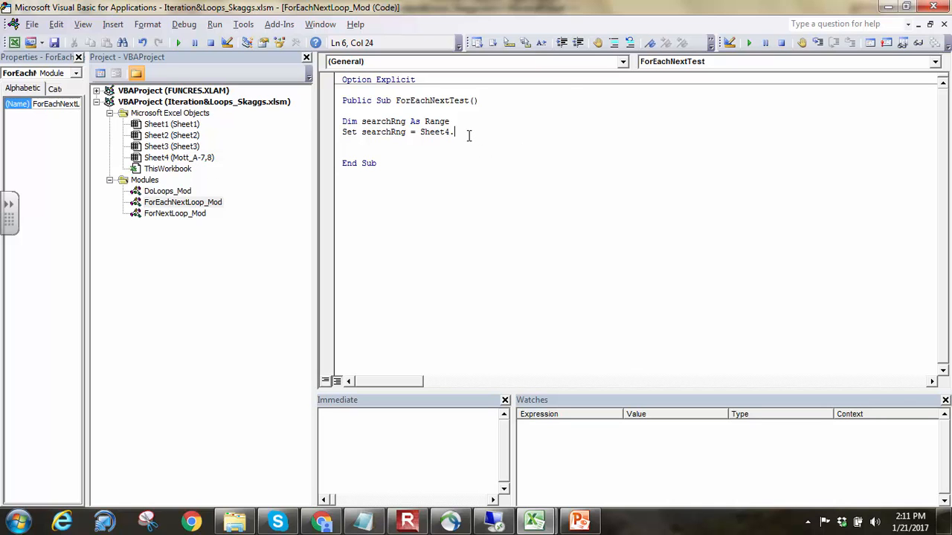
text(Range()
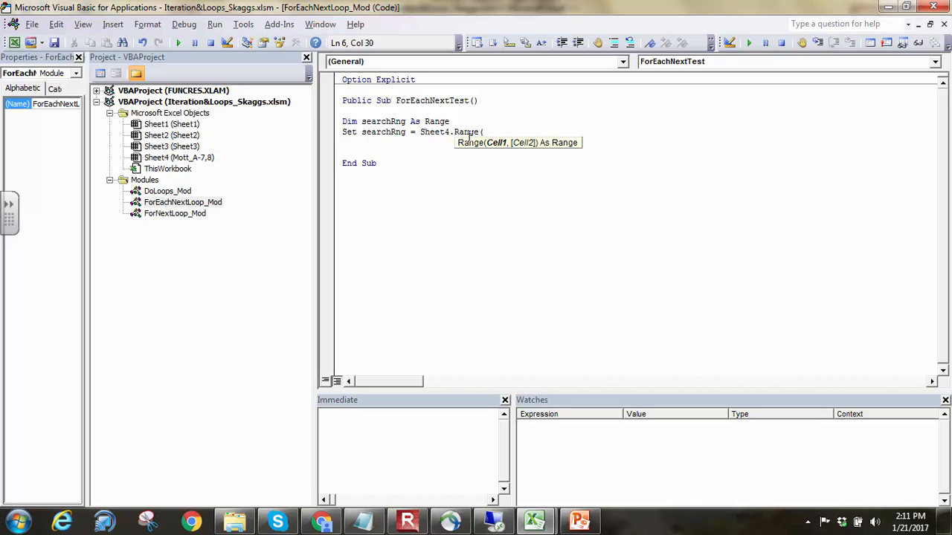
text((""))
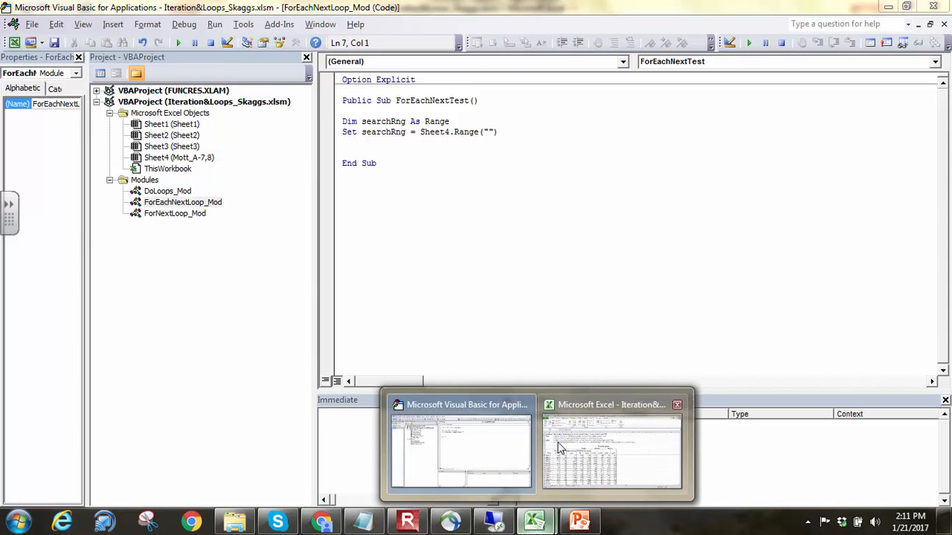
click(611, 449)
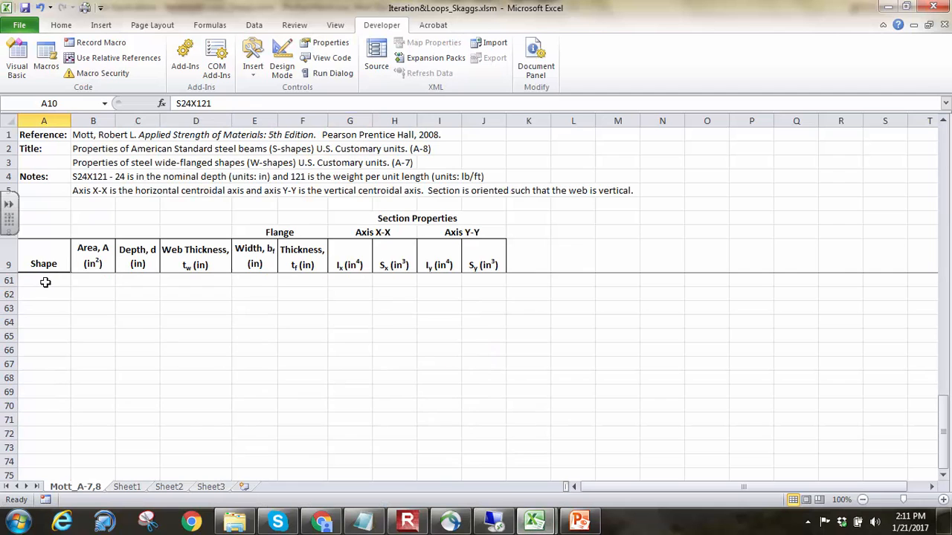
scroll(down, 3)
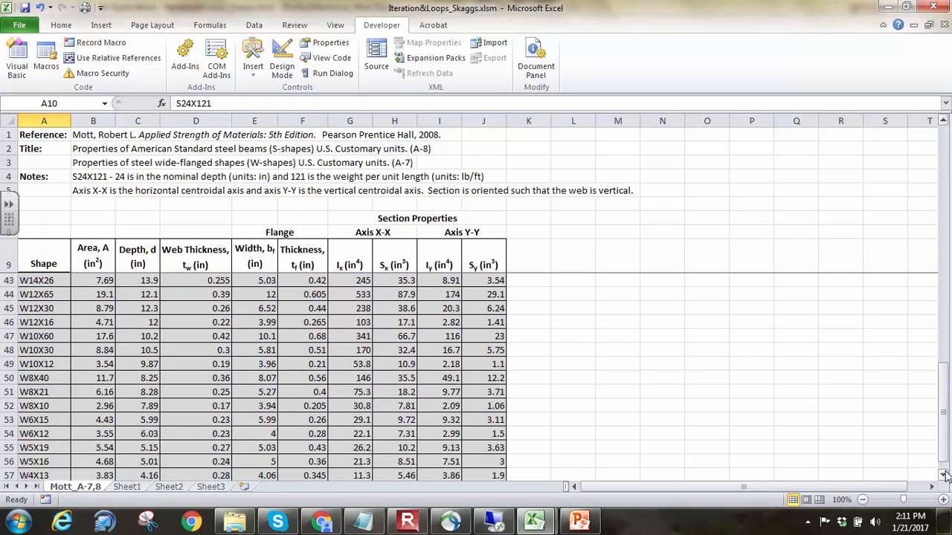
scroll(down, 3)
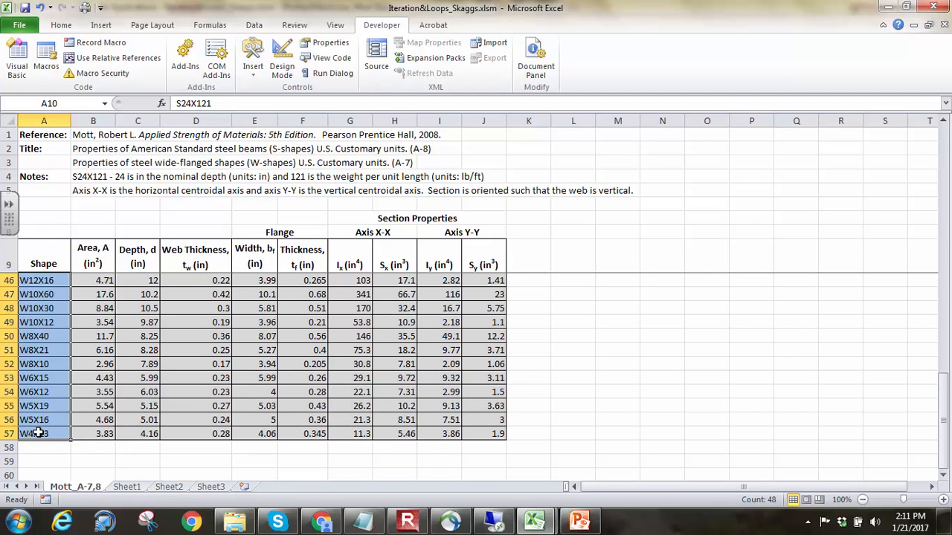
scroll(up, 3)
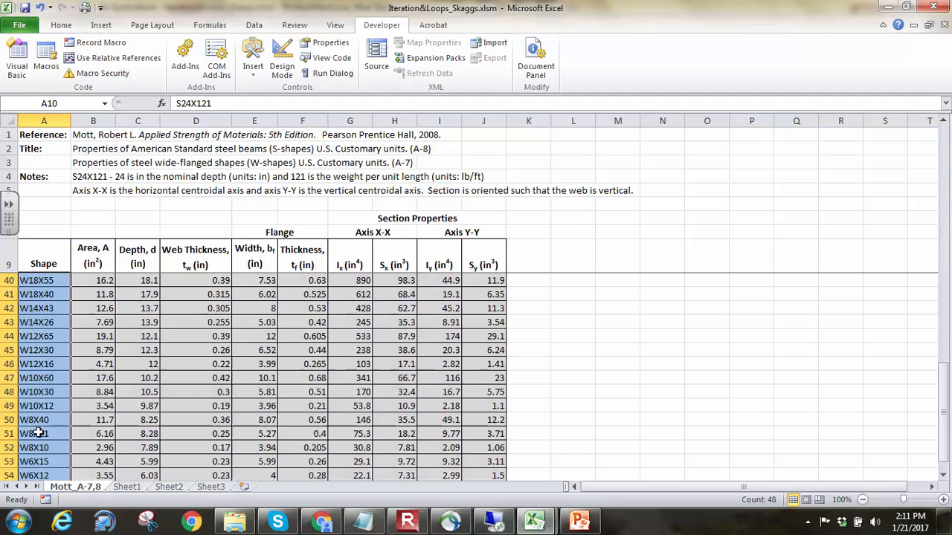
scroll(down, 3)
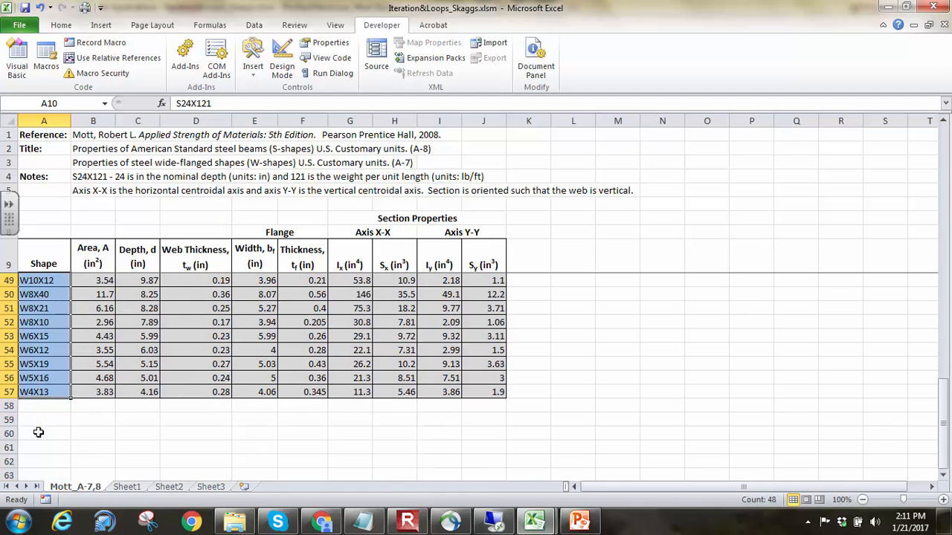
click(92, 419)
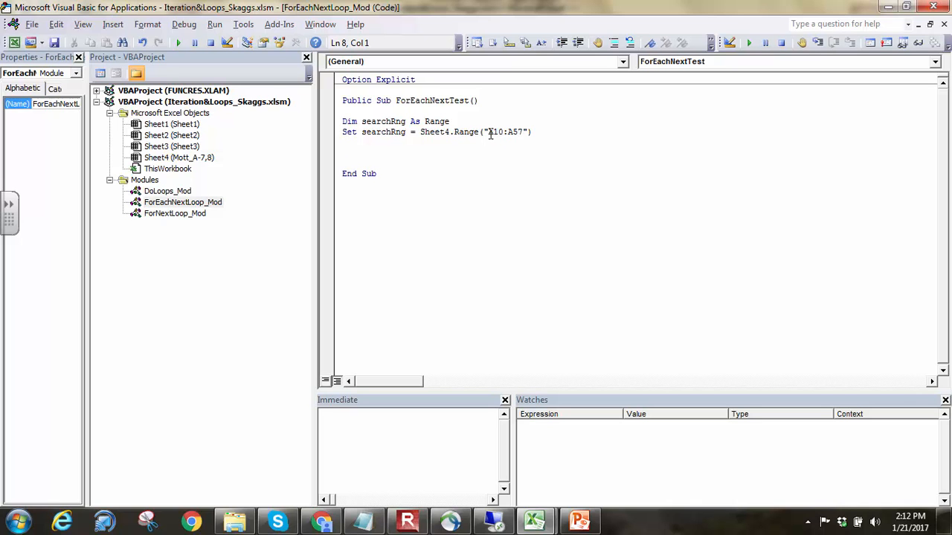
Declare index As Range and add a For Each index In searchRng loop.
text(Dim)
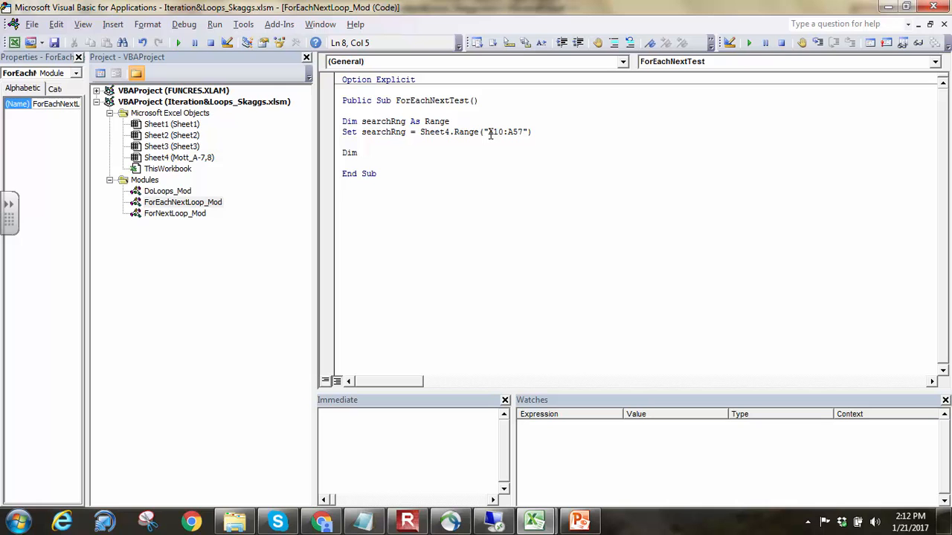
text(index As Range)
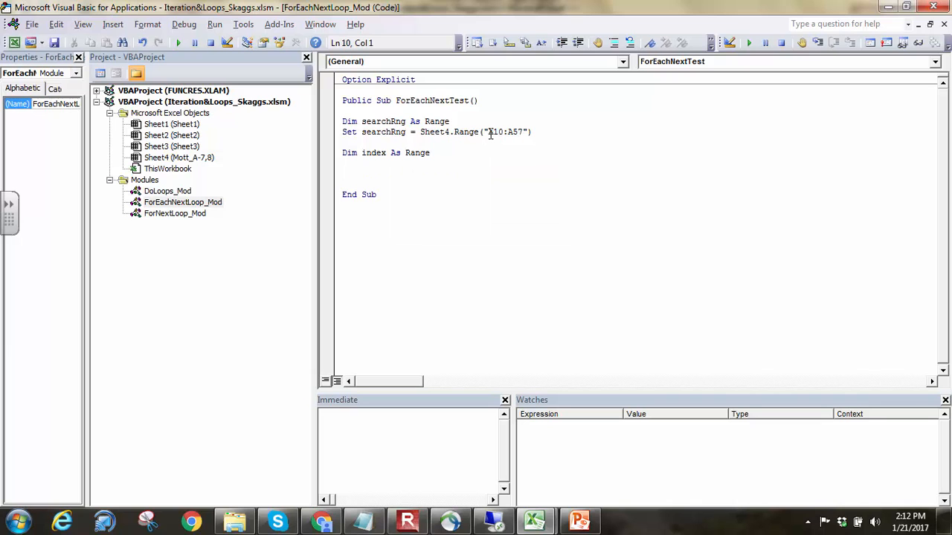
text(For Each)
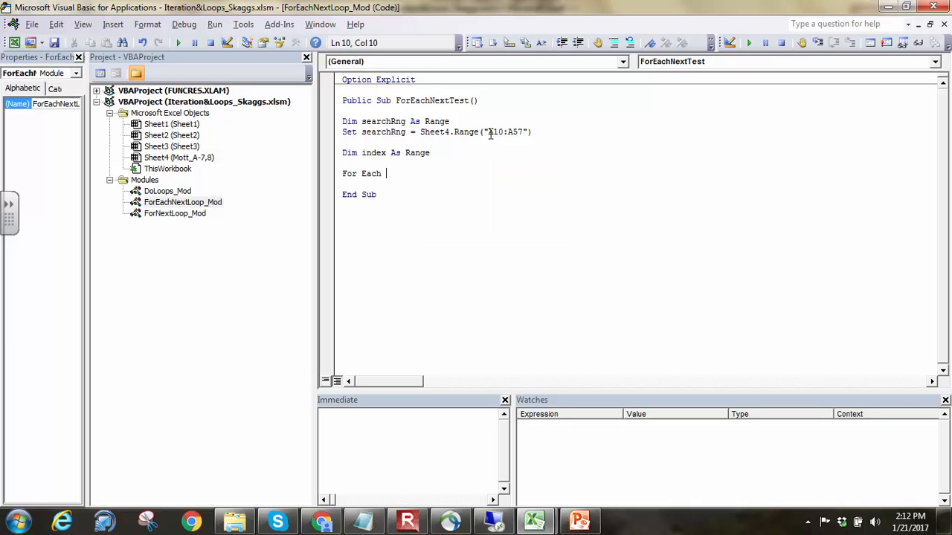
text(index in s)
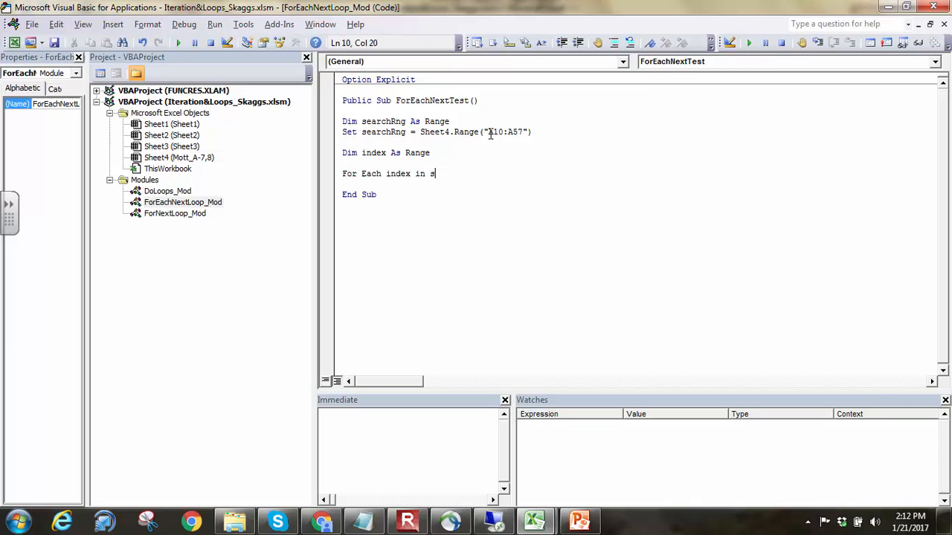
text(searchRng)
text(Next index)
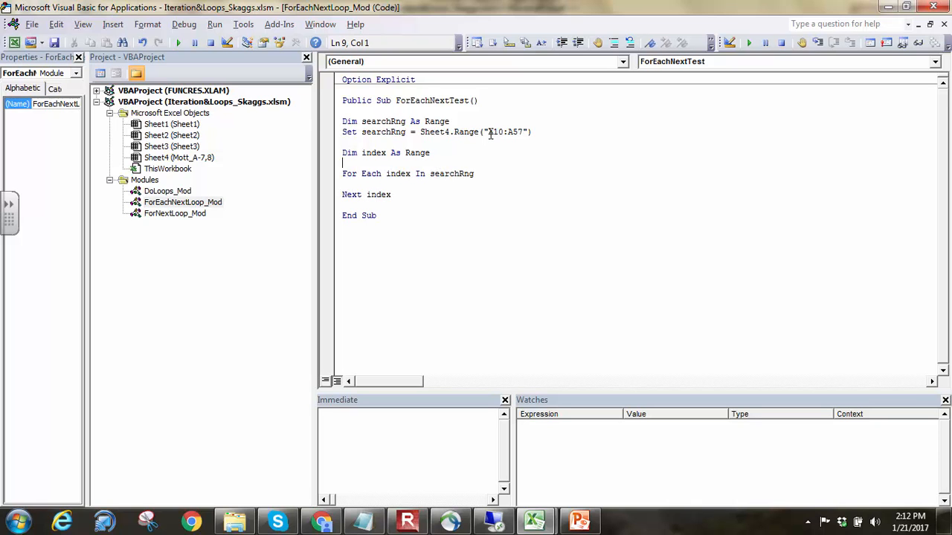
click(342, 184)
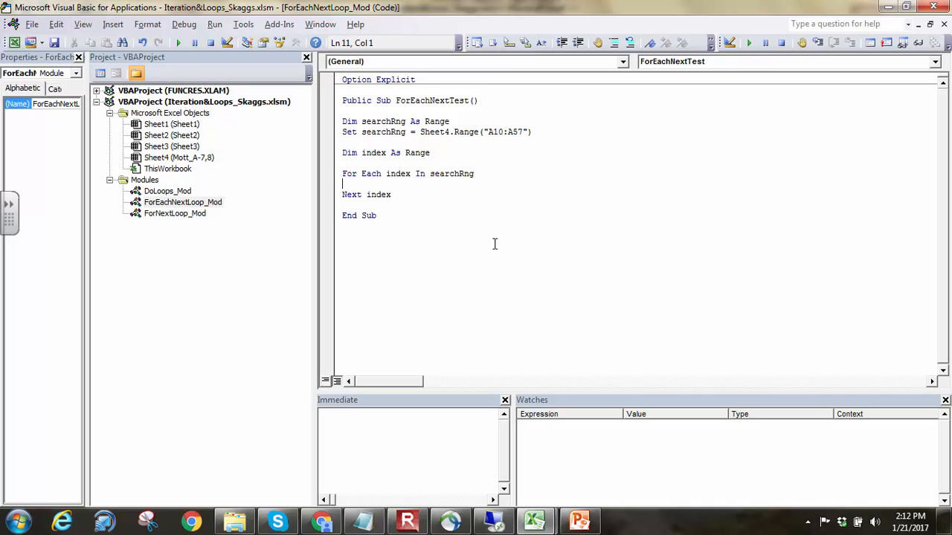
mouse_move(461, 238)
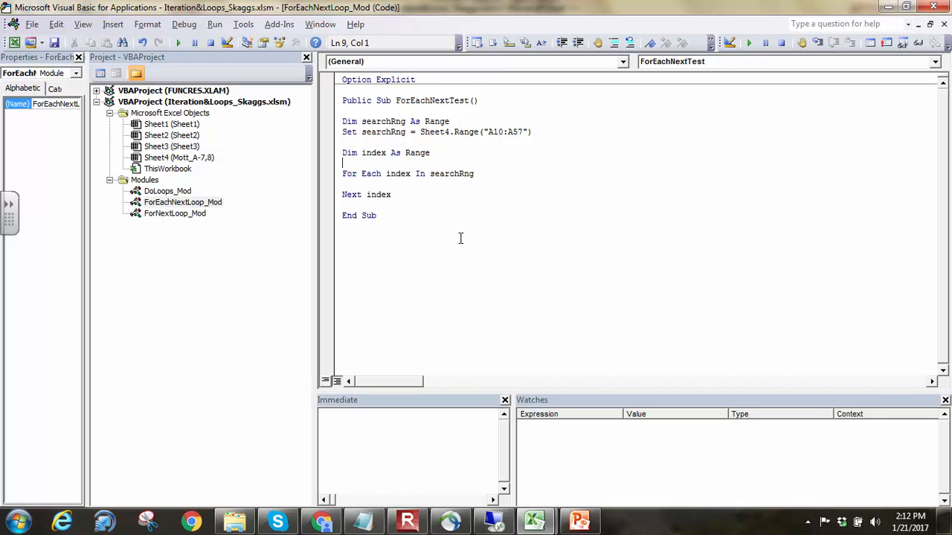
click(388, 172)
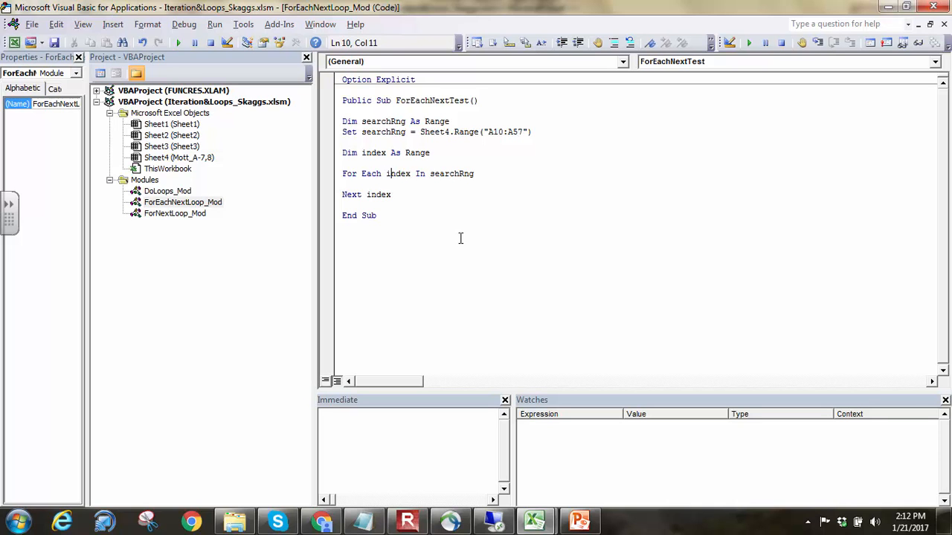
double_click(397, 173)
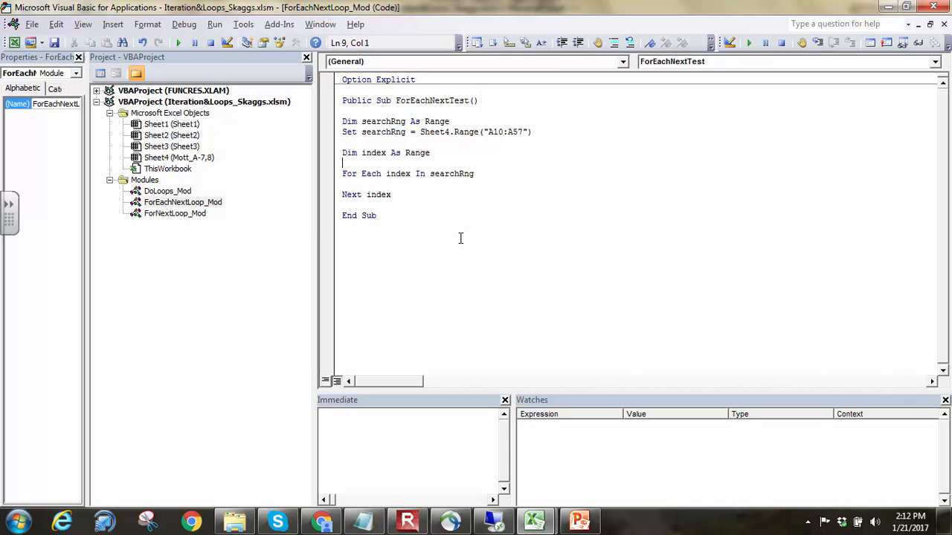
Above the loop, declare Dim searchStr As String.
double_click(413, 151)
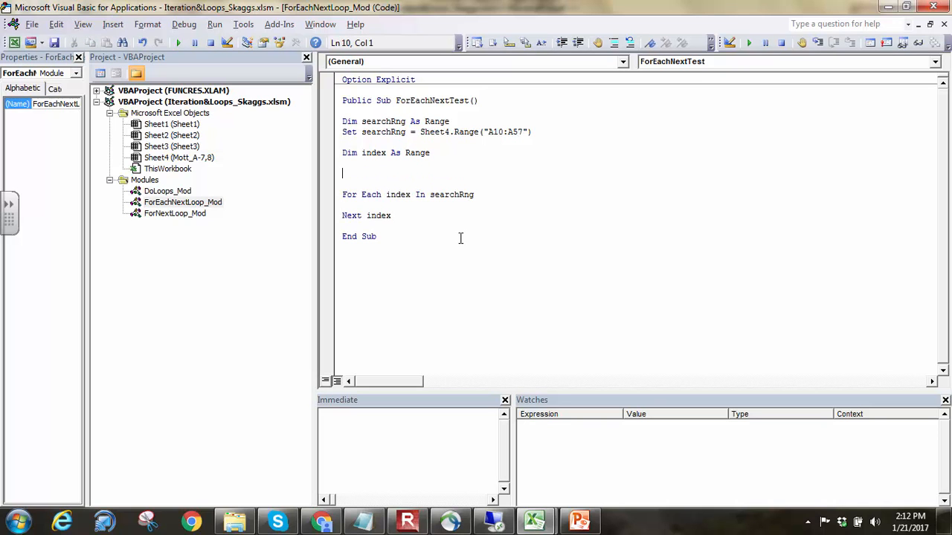
text(Dim)
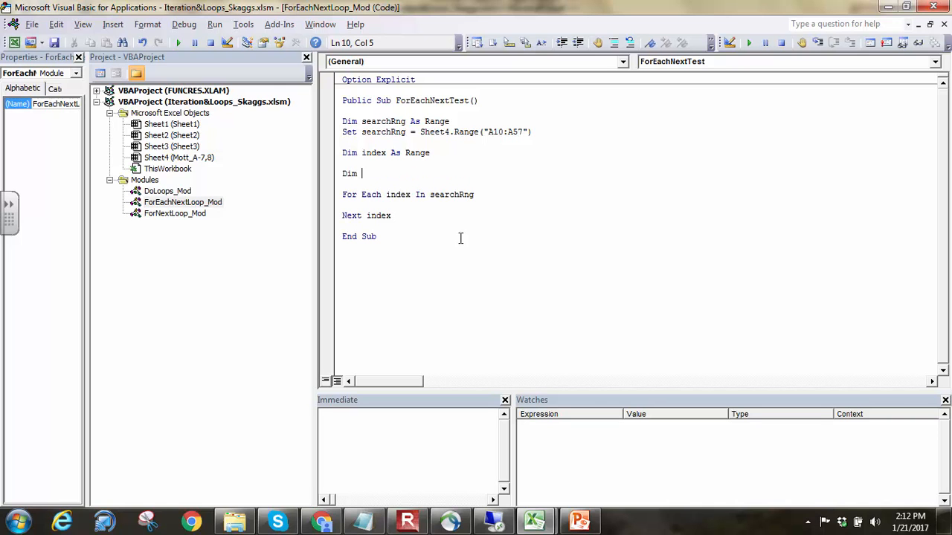
text(searchStr)
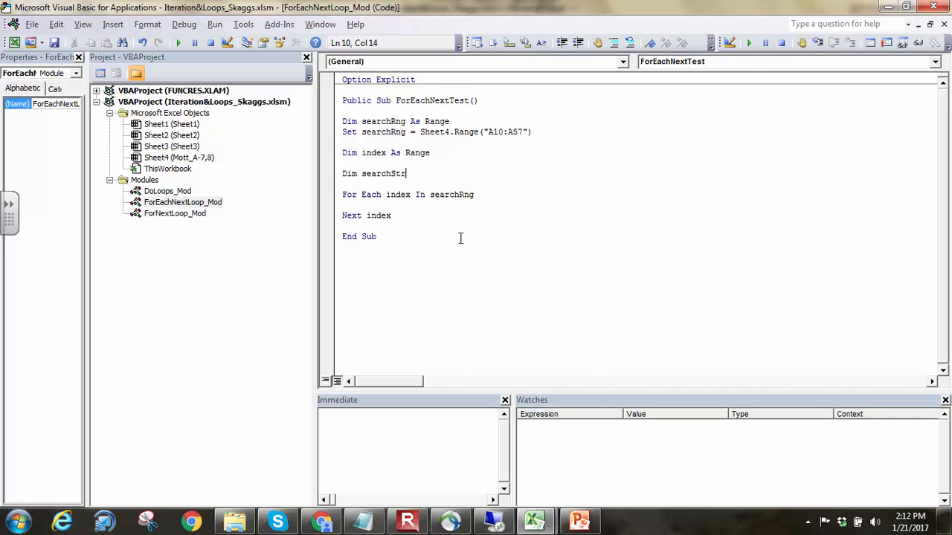
text(As String)
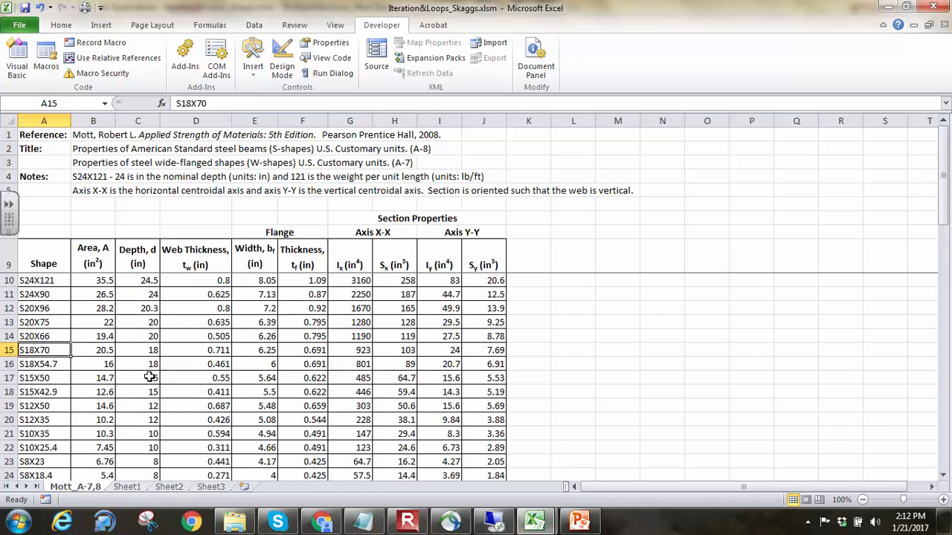
mouse_move(534, 520)
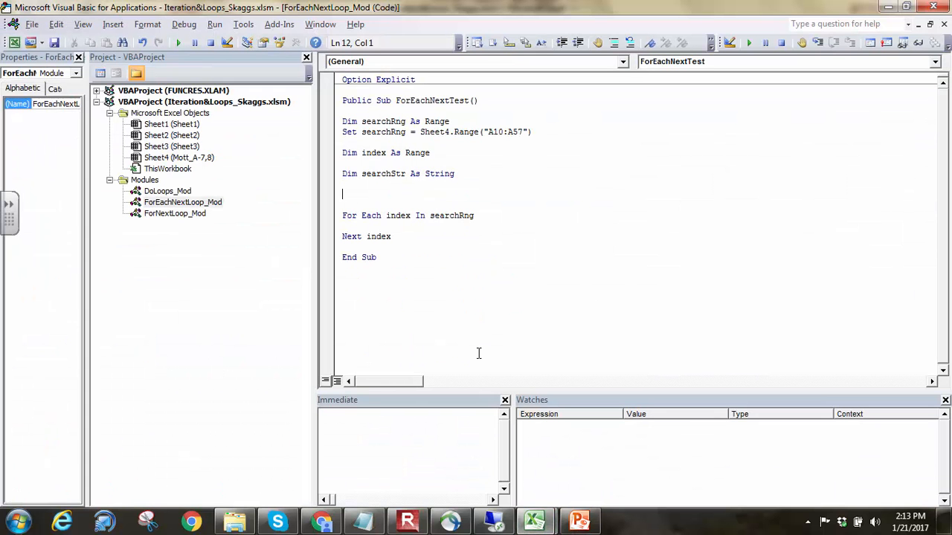
Assign searchStr = "S18X70" and add If index.Value = searchStr Then inside the loop.
text(searchStr)
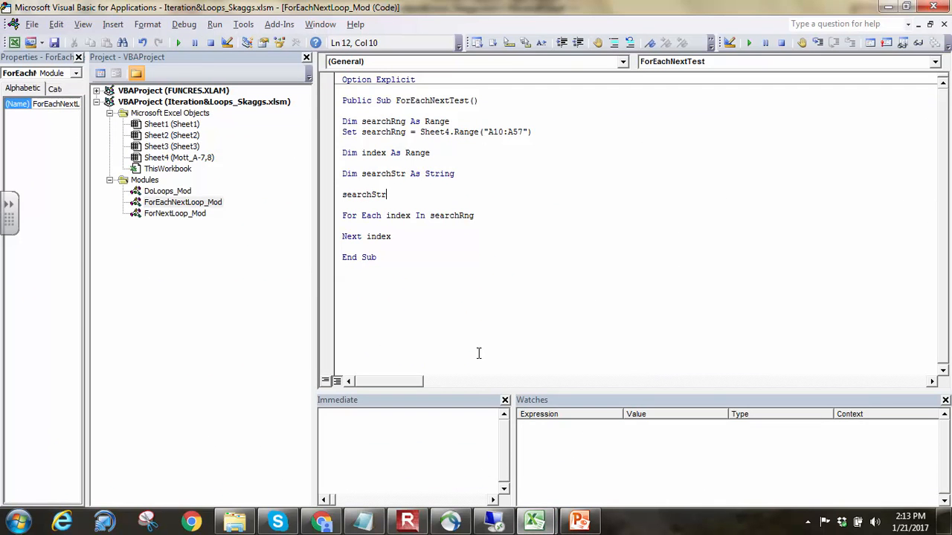
text(= "S10X)
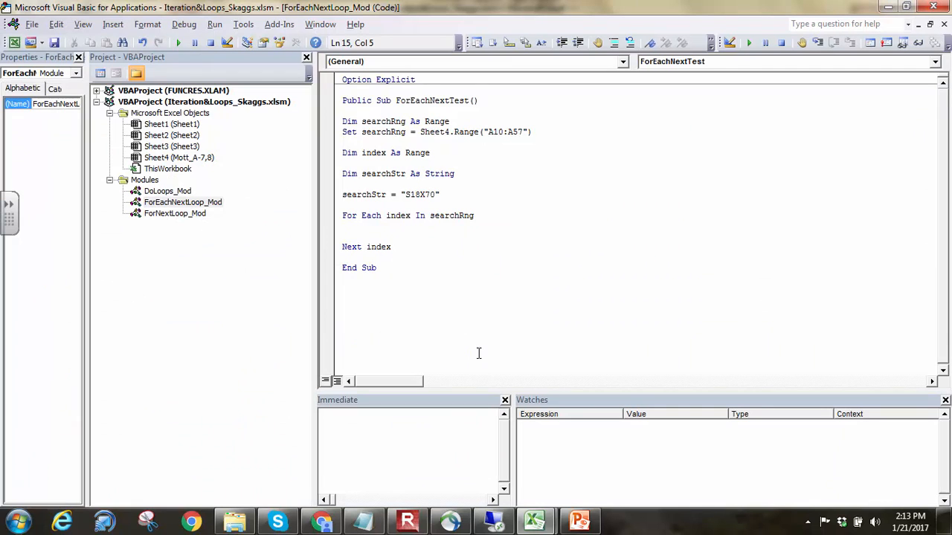
text(If index.Value = searchStr Then)
text(End If)
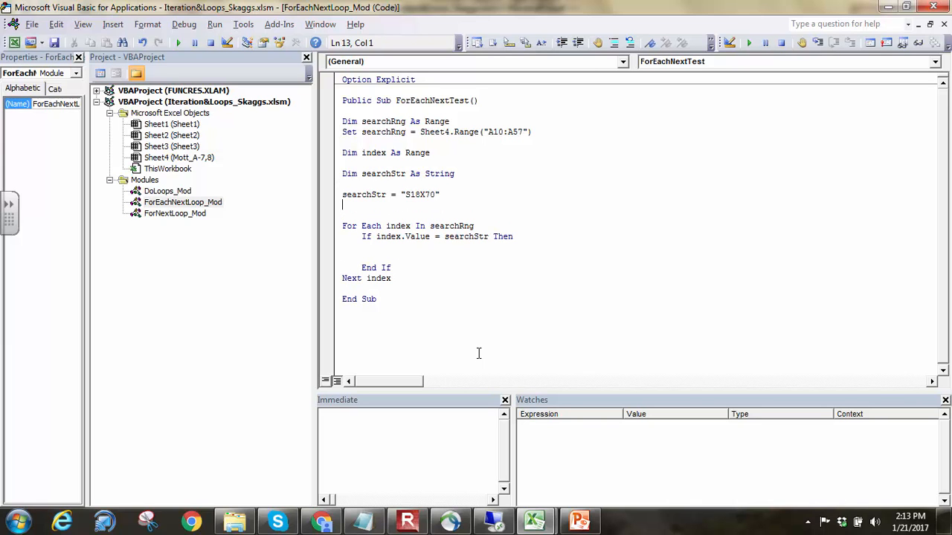
Declare momentOfInertia As Double and begin momentOfInertia = index.Offset(.
text(Dim m)
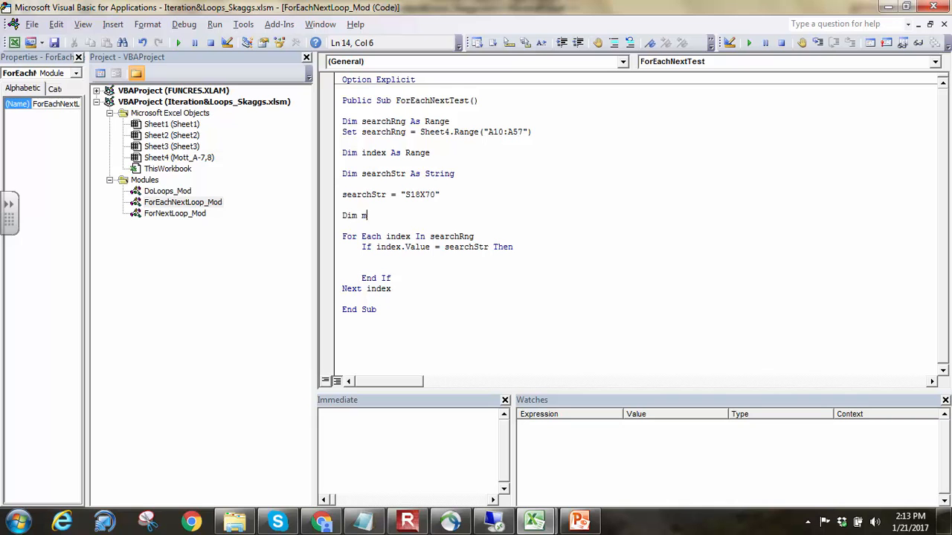
text(omentOfInertia As Double)
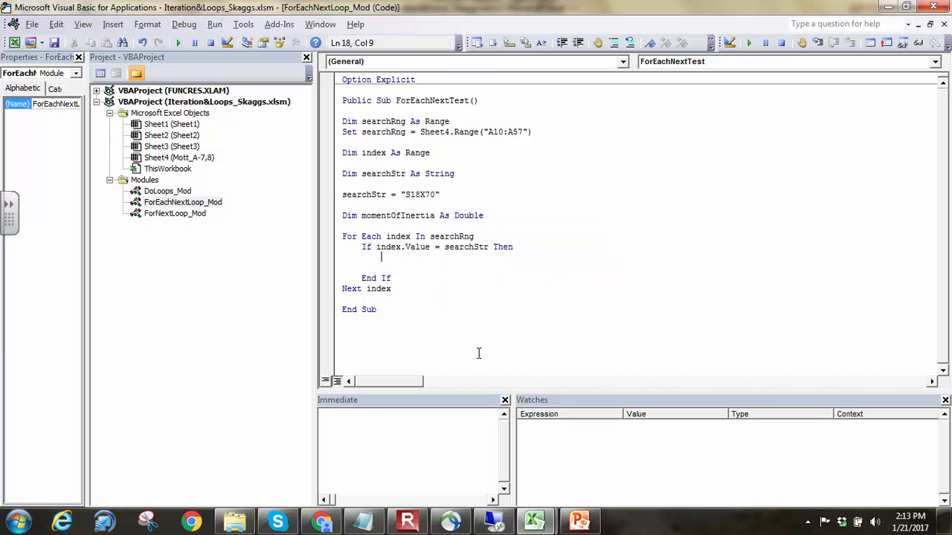
text(momentOfInertia =)
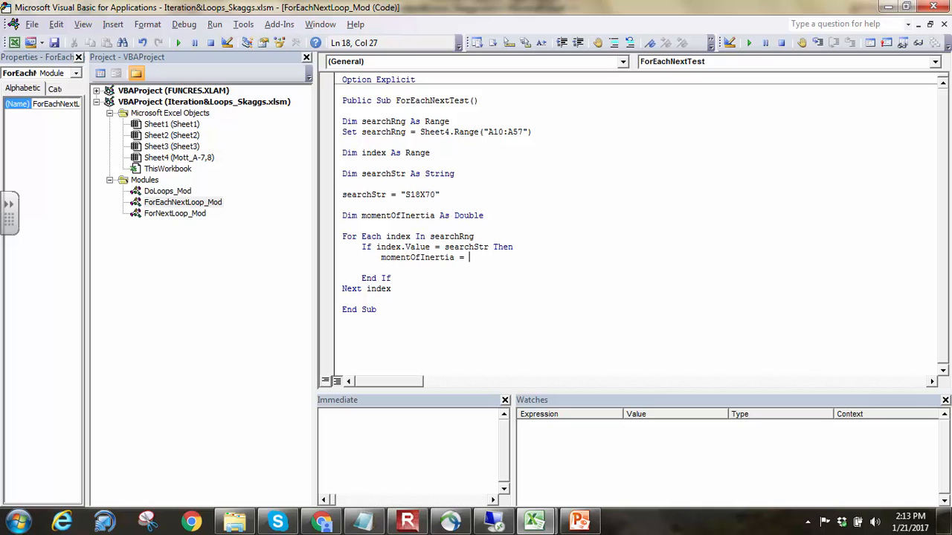
text(index.)
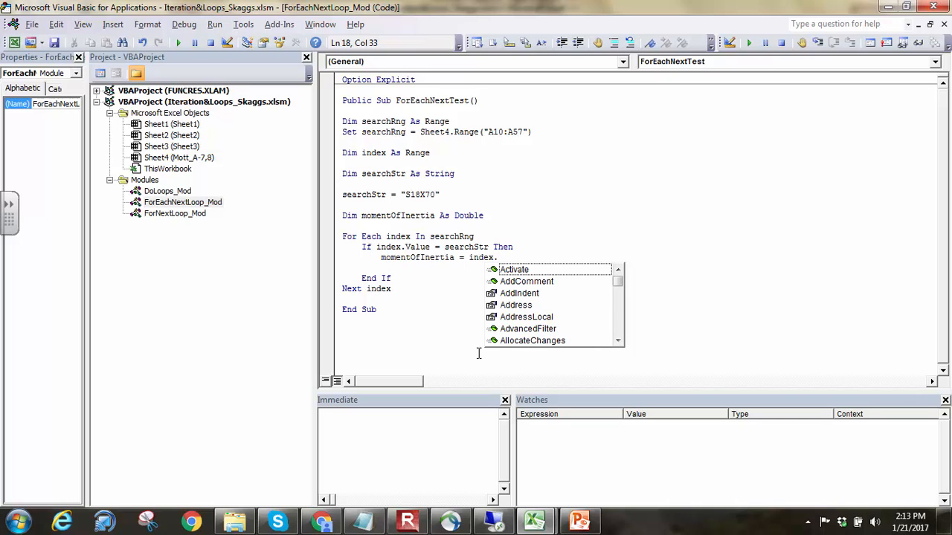
text(O)
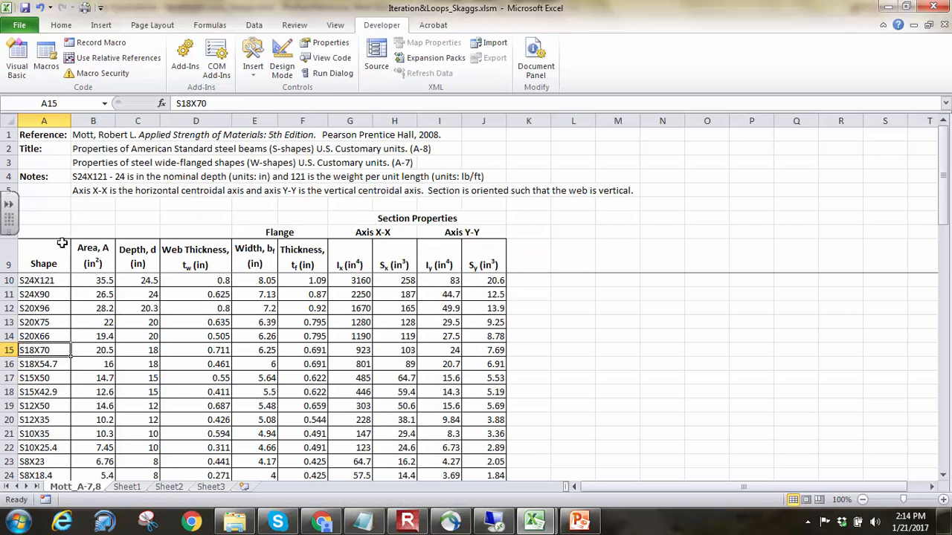
mouse_move(333, 273)
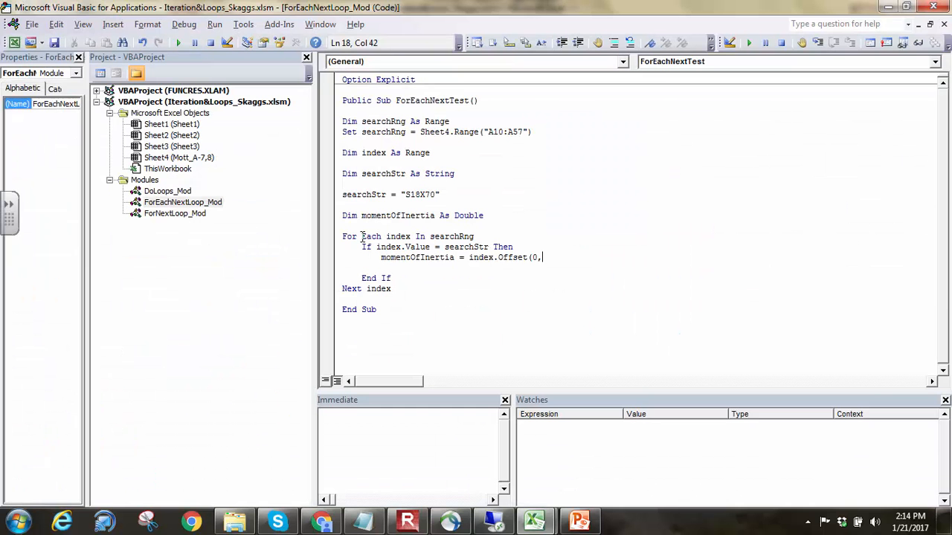
Complete the offset as index.Offset(0, 6) for the Ix column.
text(6))
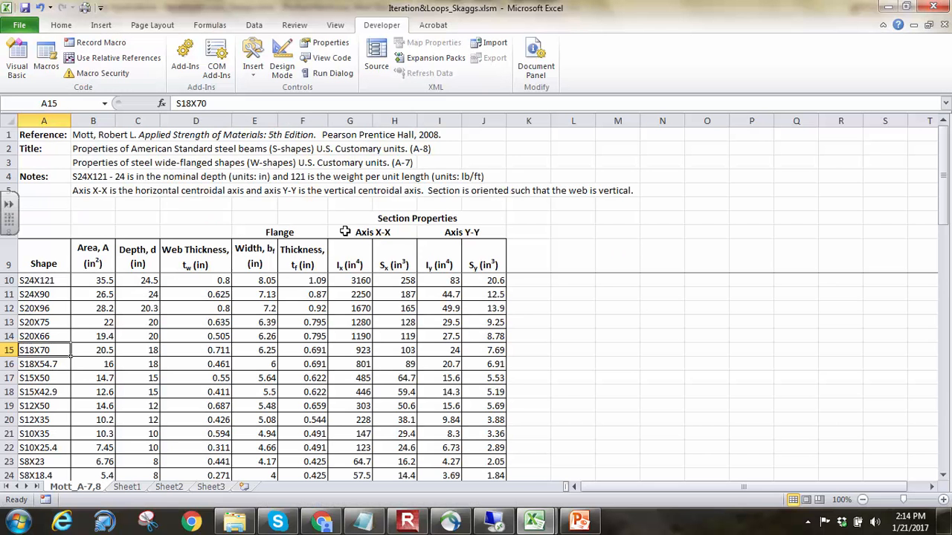
mouse_move(328, 332)
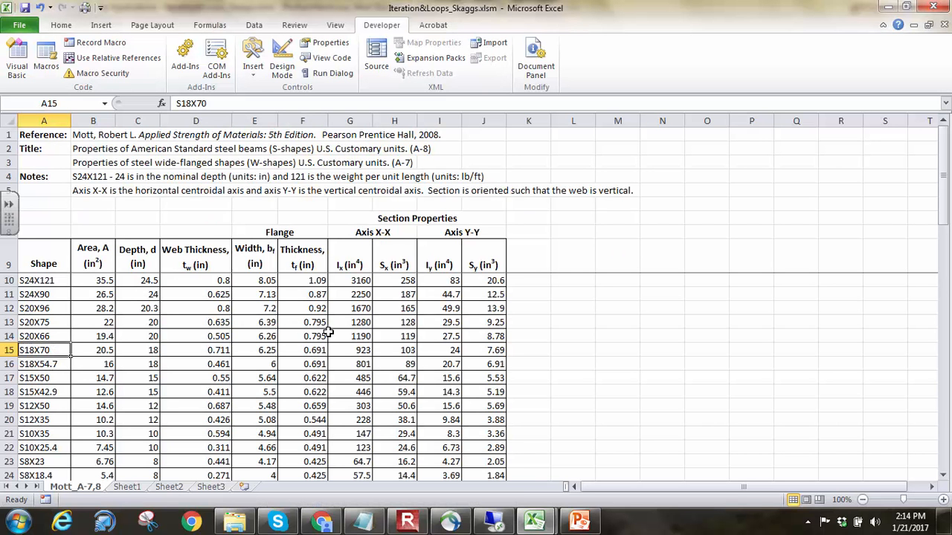
mouse_move(351, 351)
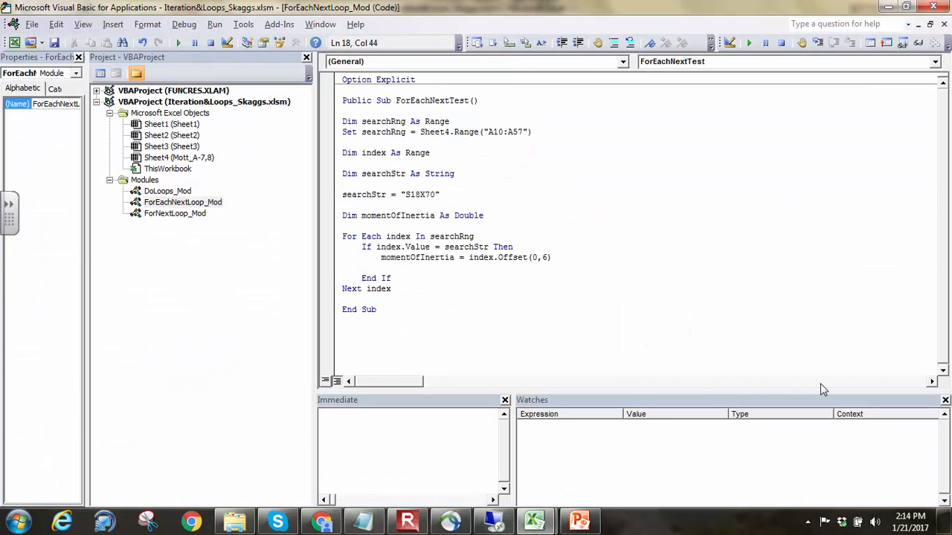
Finish momentOfInertia = index.Offset(0, 6).Value and add Exit For.
text(.Value)
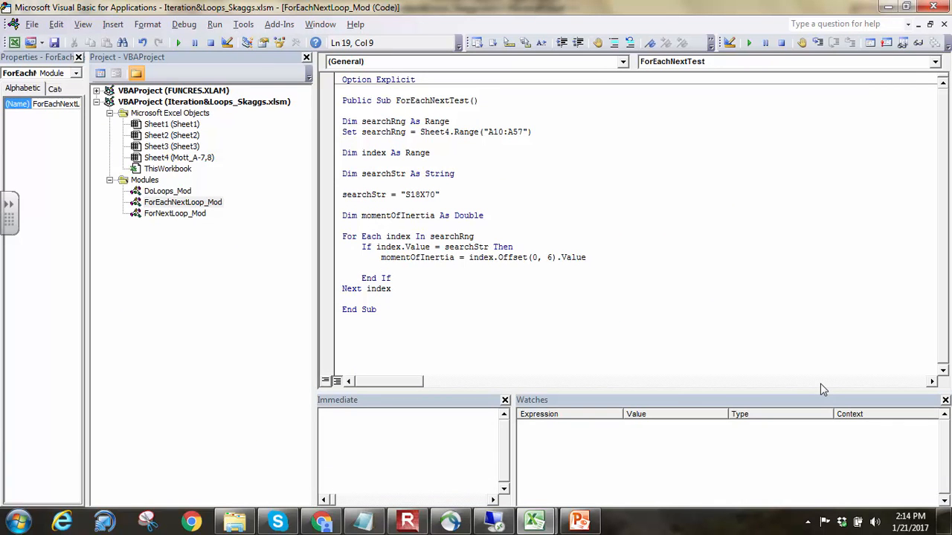
text(Exit For)
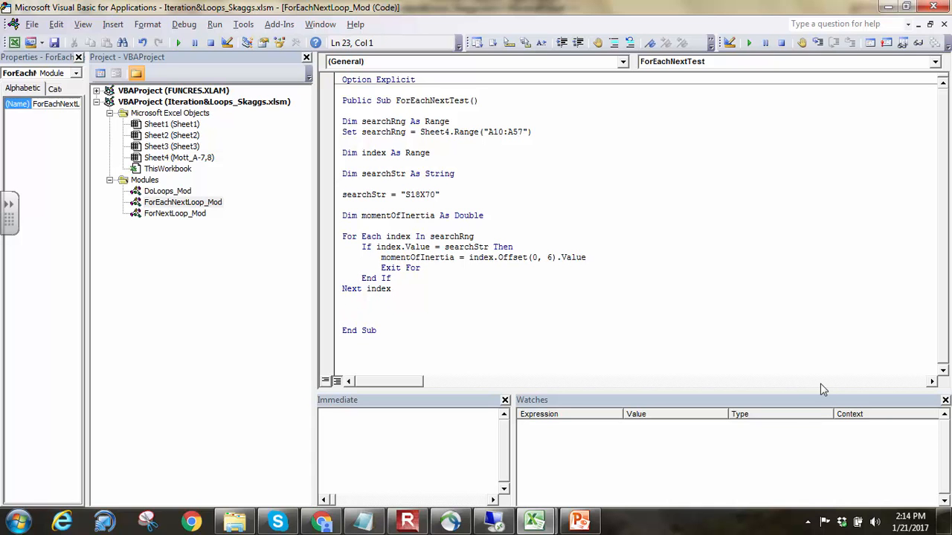
After the loop, write If momentOfInertia > 0 Then Debug.Print "Value: " & momentOfInertia.
text(E)
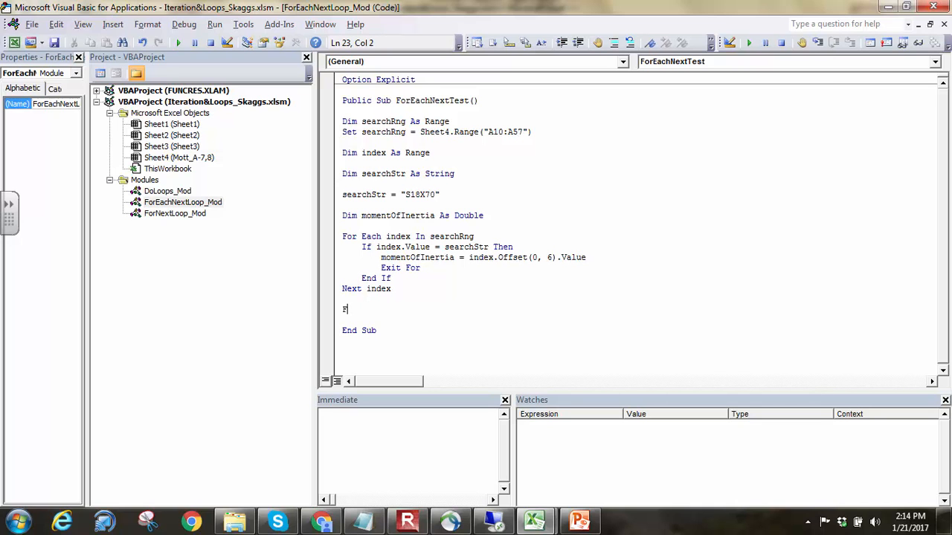
text(If o)
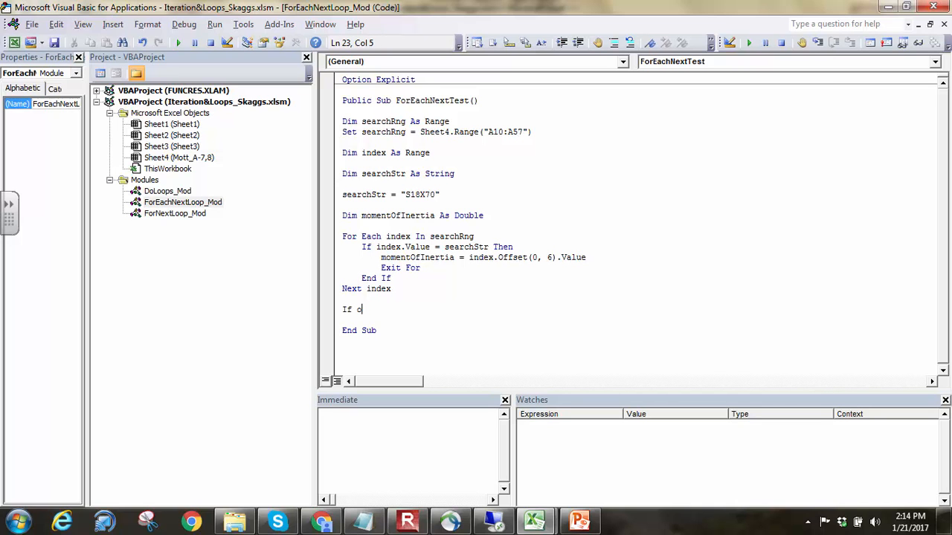
text(omo)
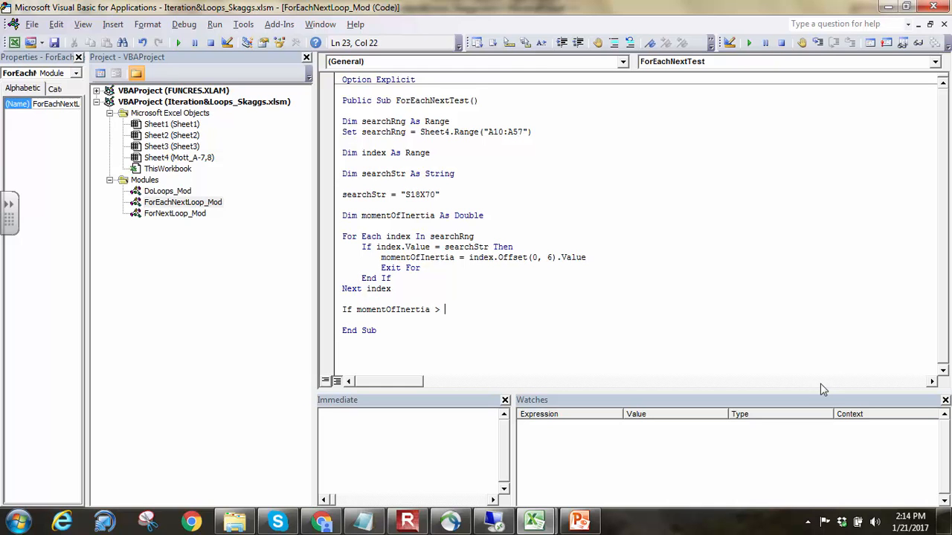
text(0 Then)
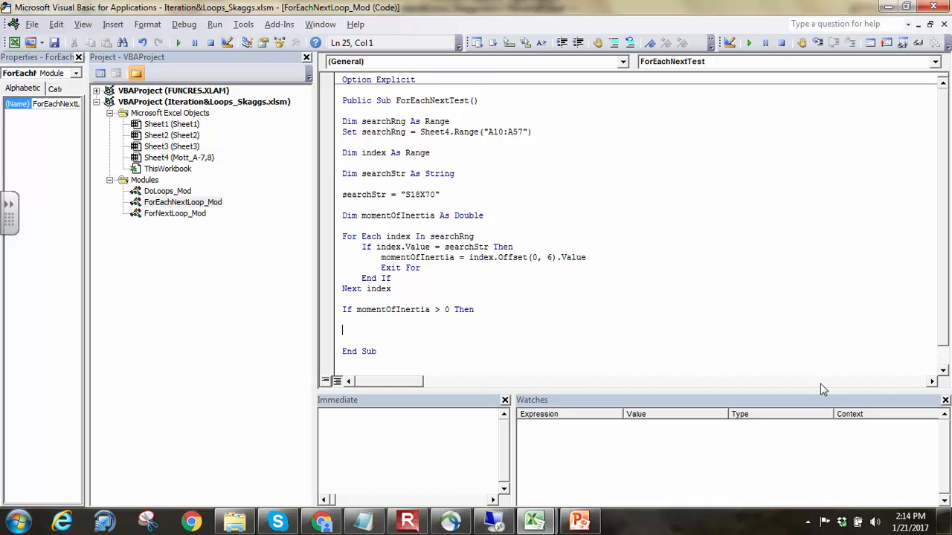
text(Else)
text(End If)
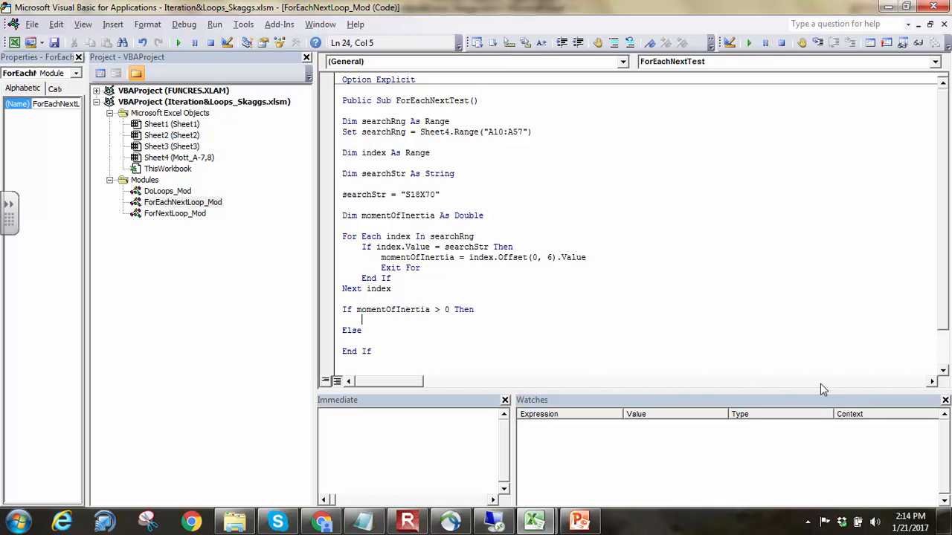
text(Debug)
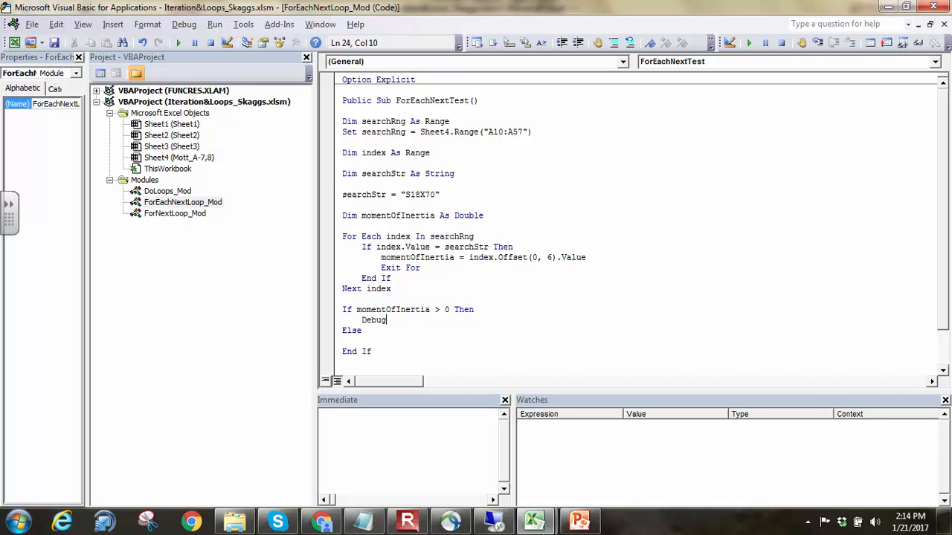
text(.Print(")
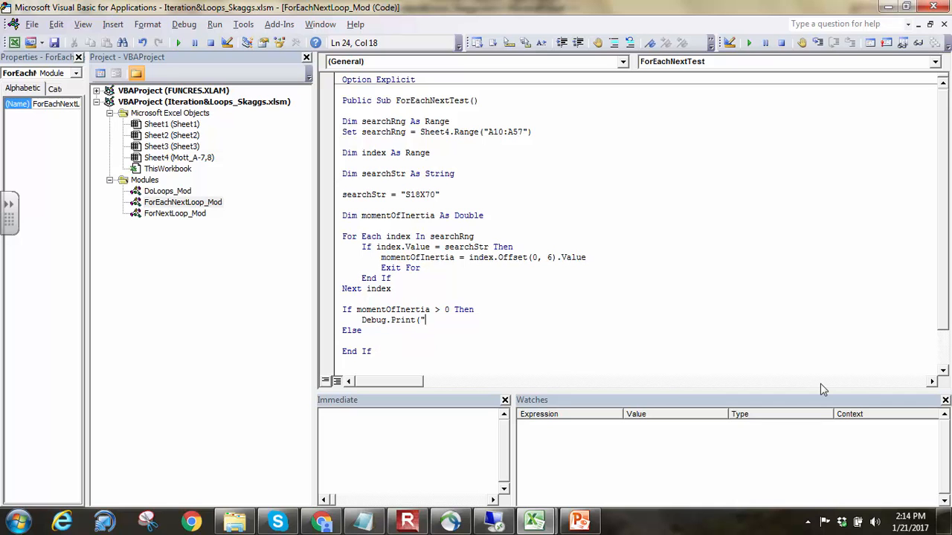
text(Value: " &)
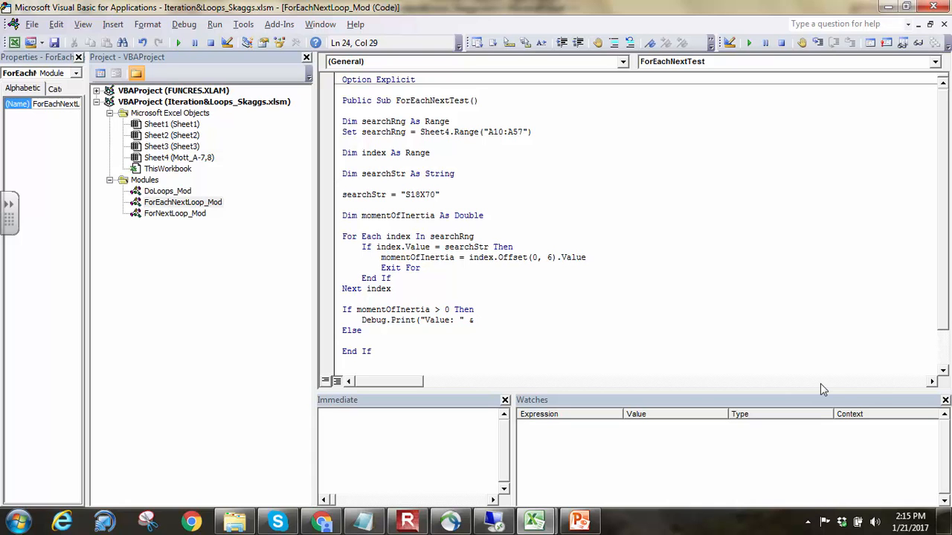
text(momentOfInertia))
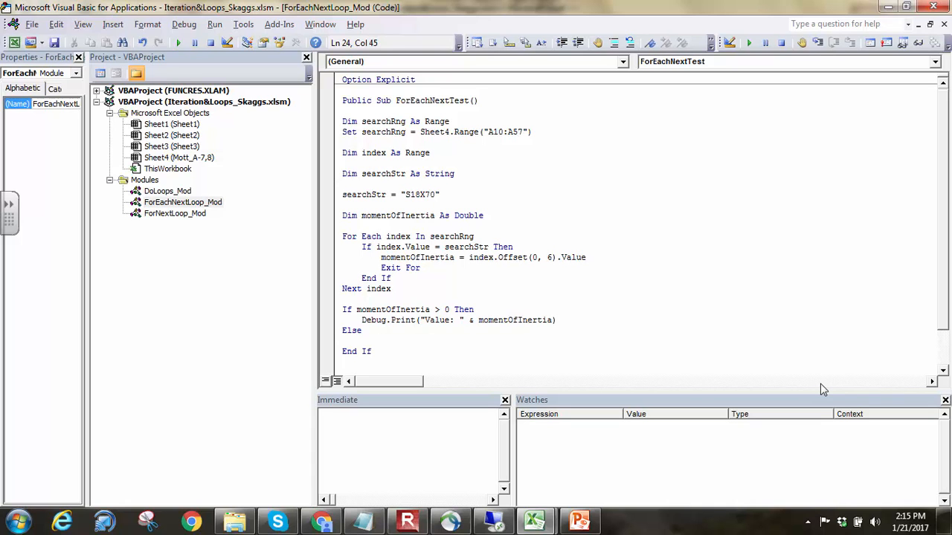
Add the Else Debug.Print "Search item not found." branch, then check the workbook.
text(Deu)
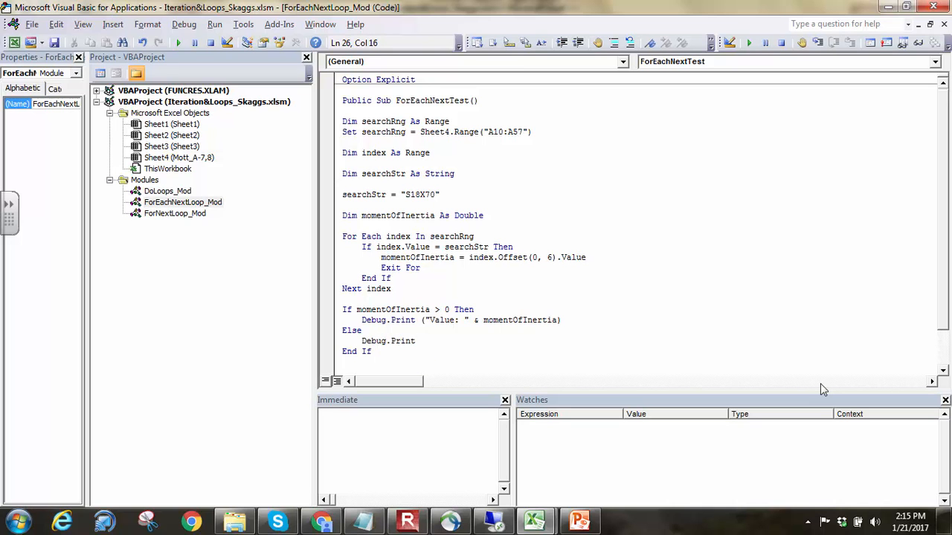
text((")
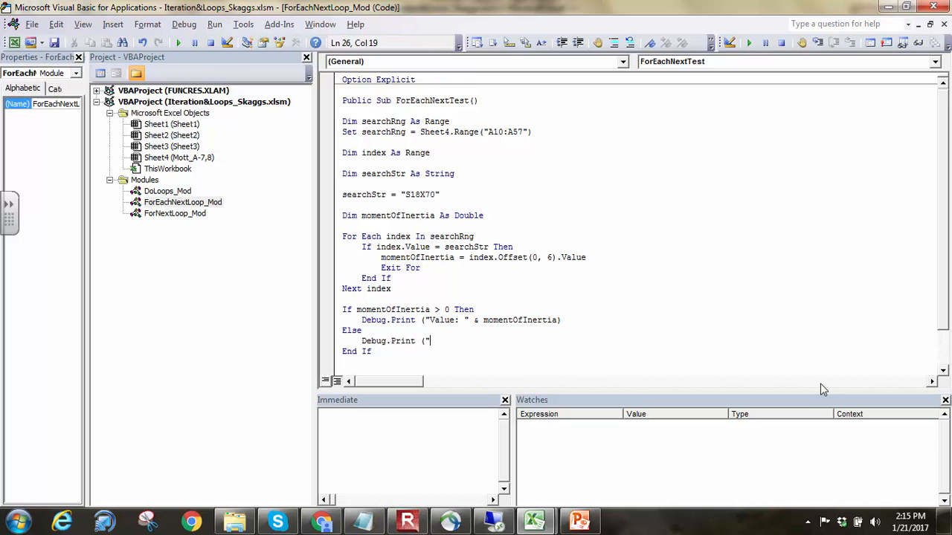
text(Search item not found.")
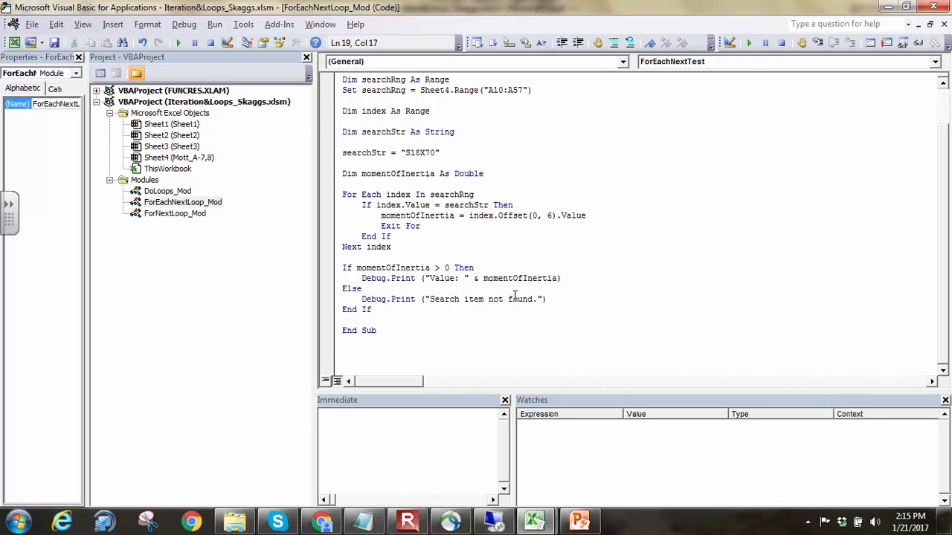
mouse_move(498, 238)
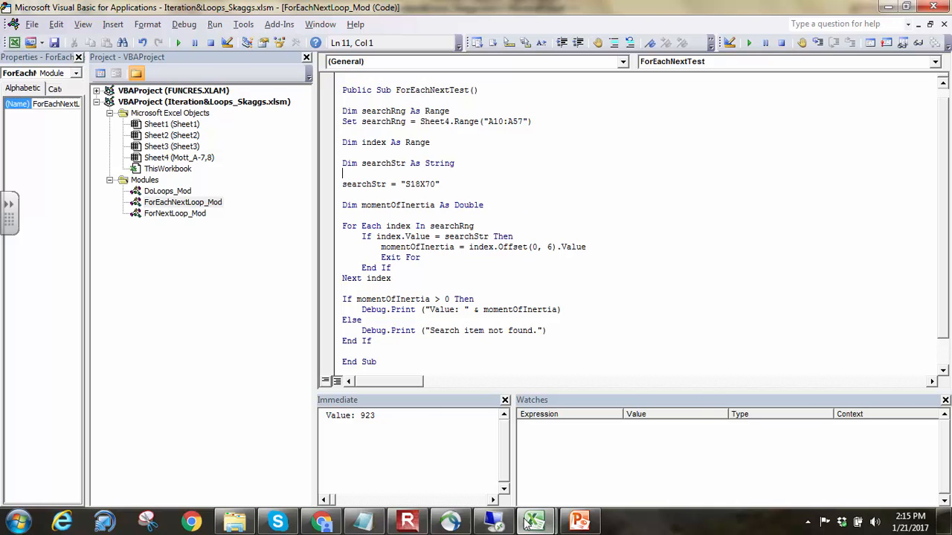
click(534, 520)
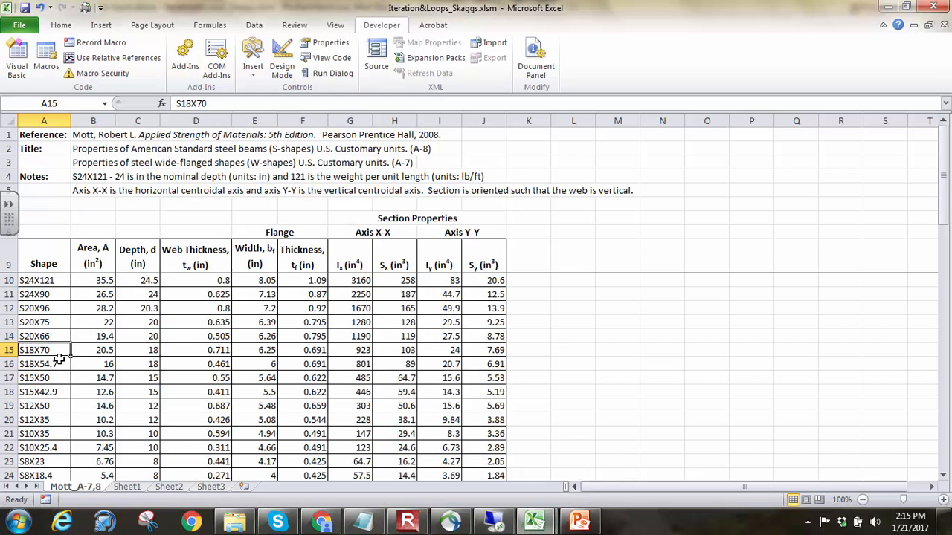
Return from the beam table to the ForEachNextTest macro code.
click(350, 349)
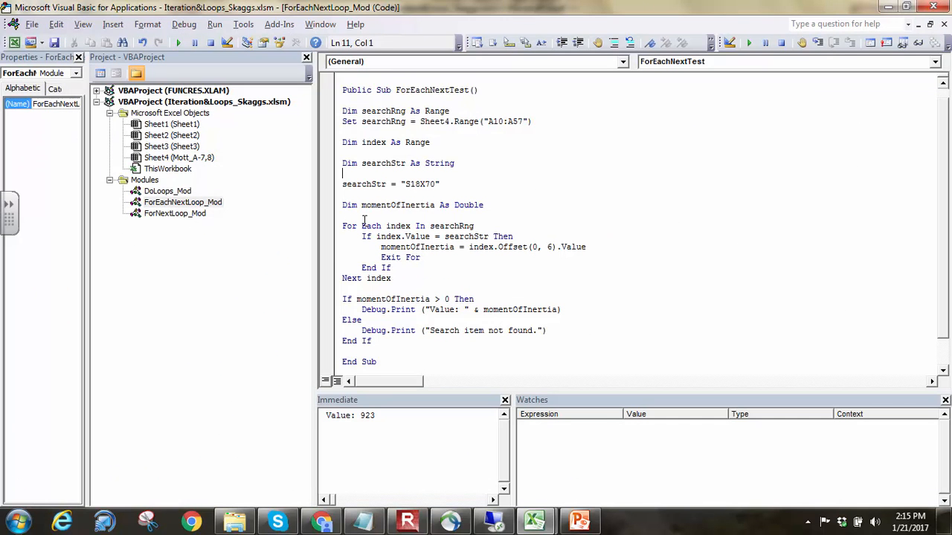
Clear the Immediate output, breakpoint the For Each line, and step into the comparison.
click(446, 428)
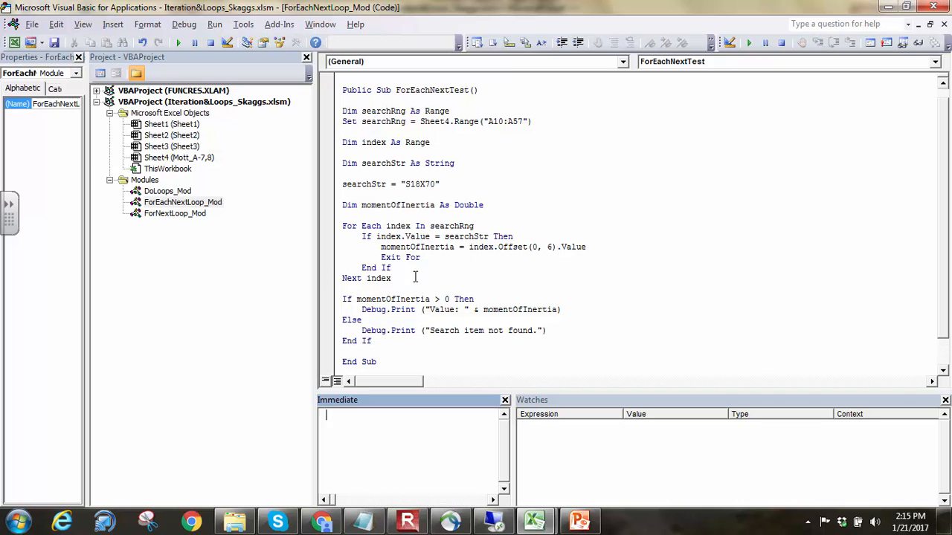
click(325, 226)
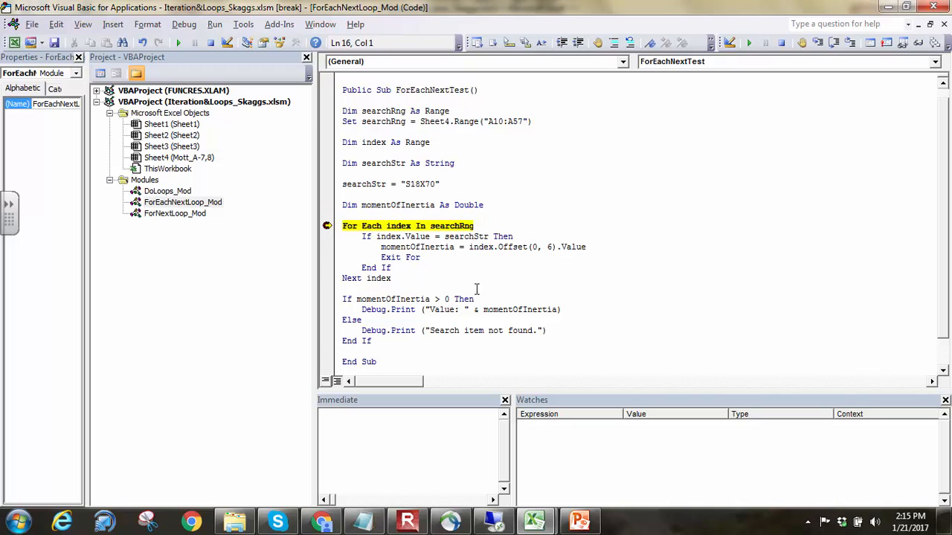
key(F8)
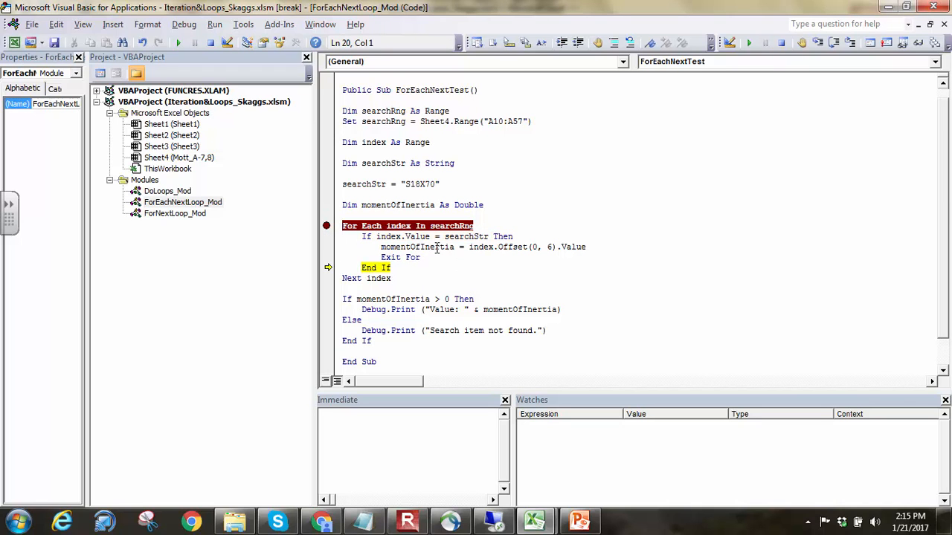
mouse_move(425, 236)
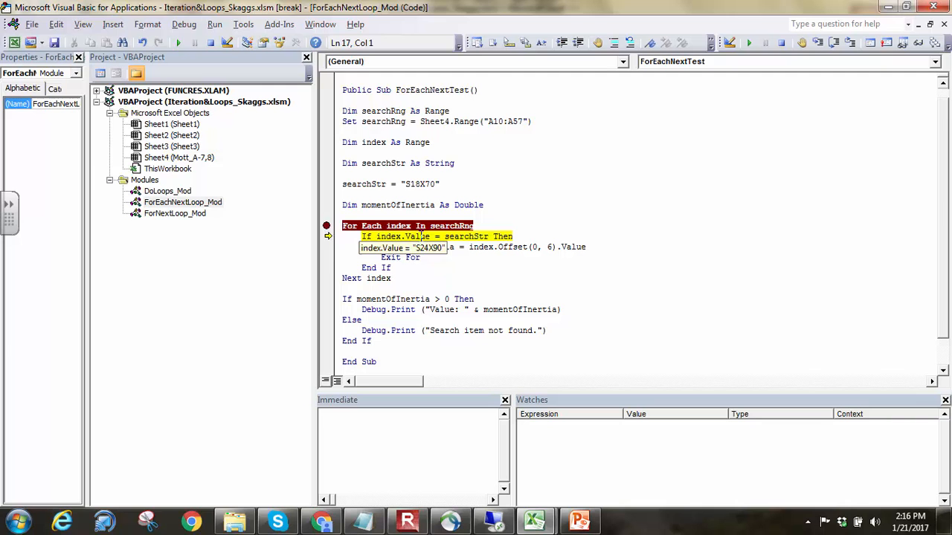
key(F8)
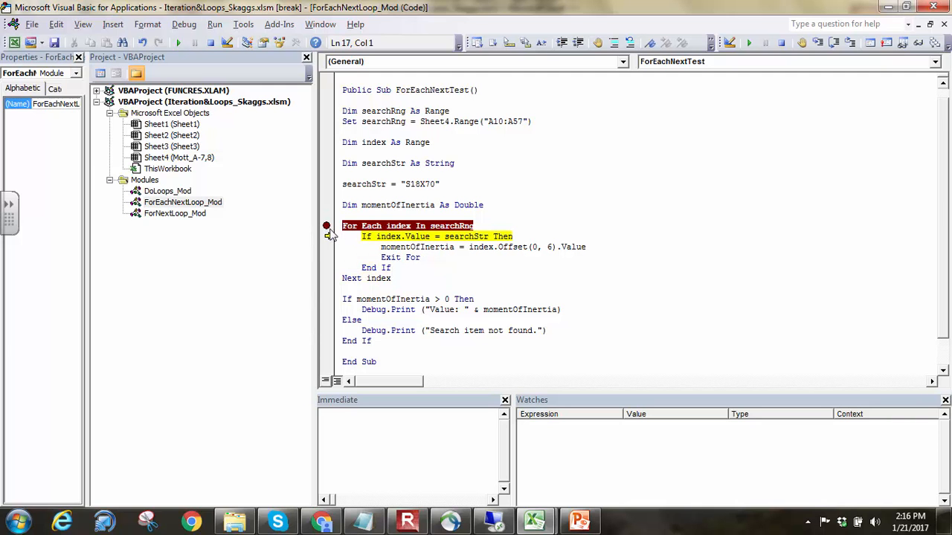
key(F8)
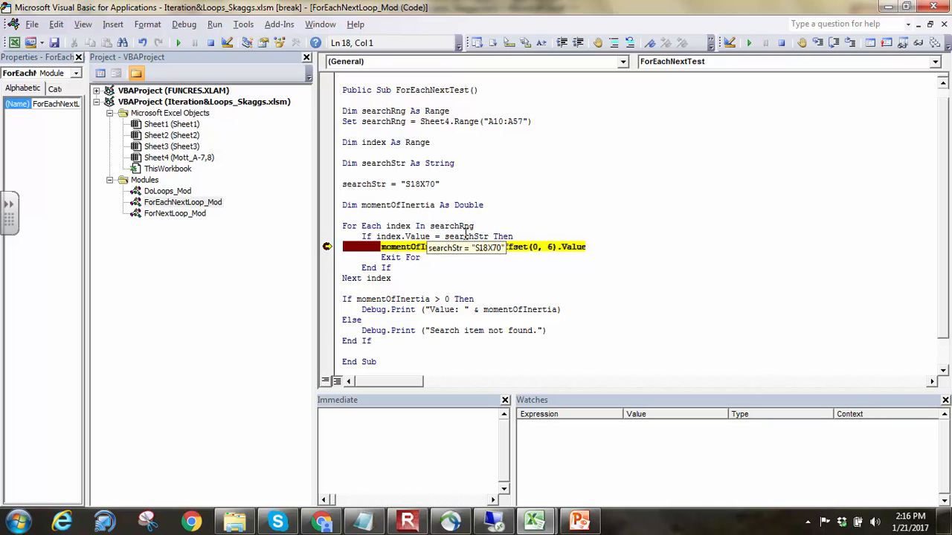
mouse_move(580, 245)
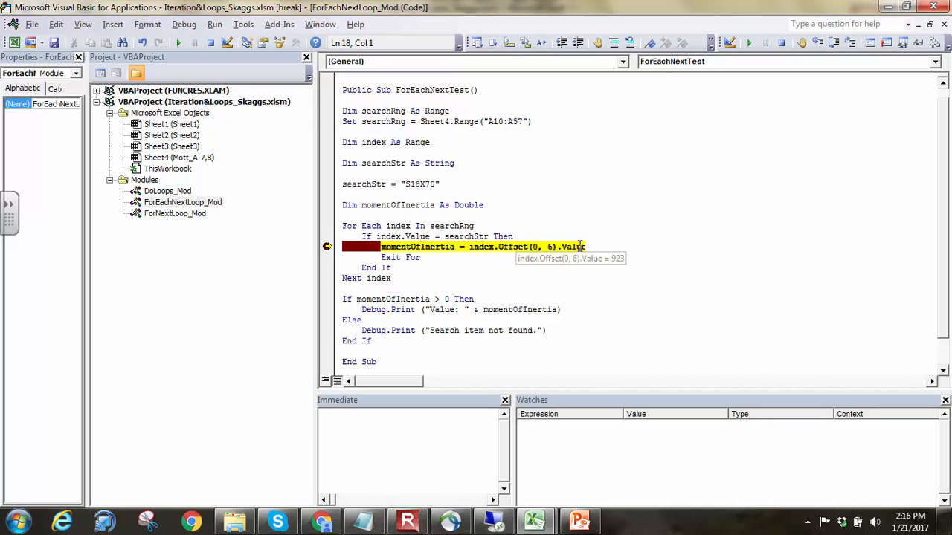
Step past storing 923, exit the loop, and reach the Debug.Print line.
key(F8)
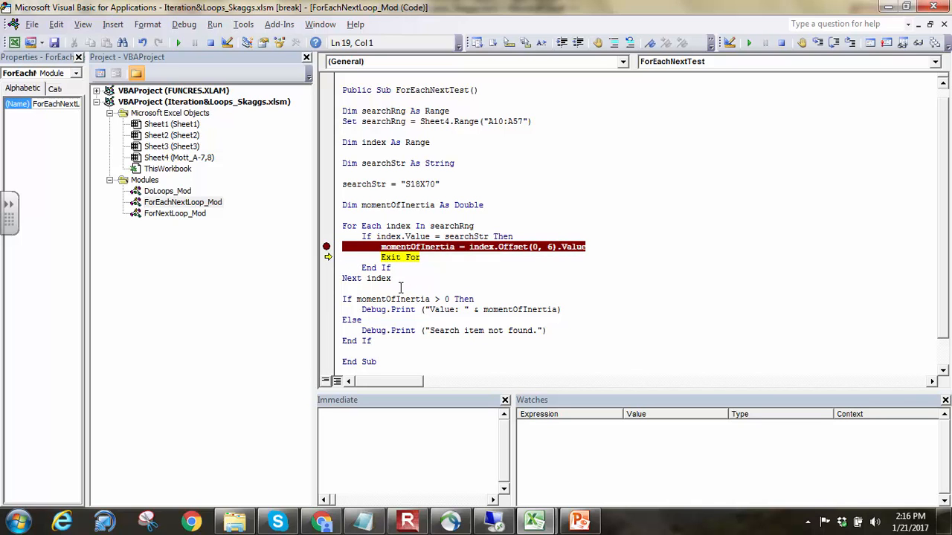
key(F8)
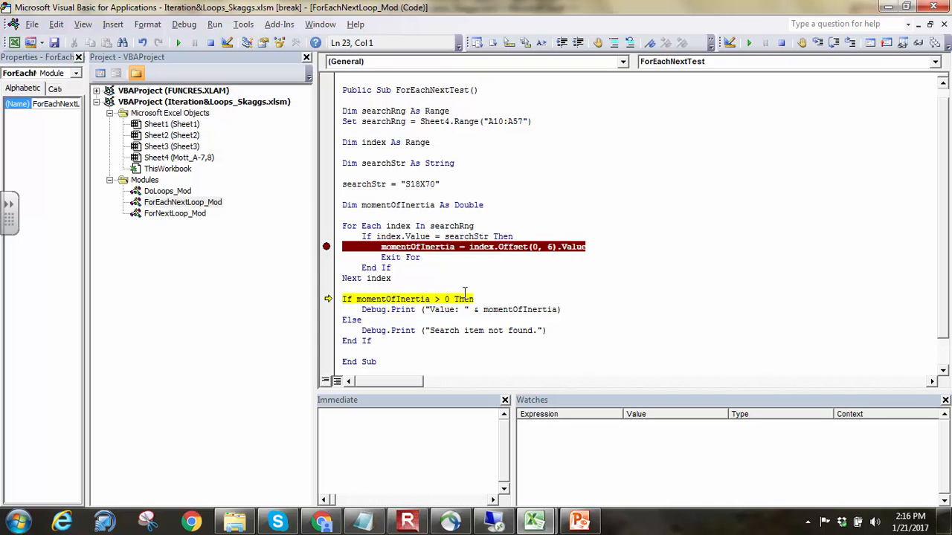
mouse_move(384, 299)
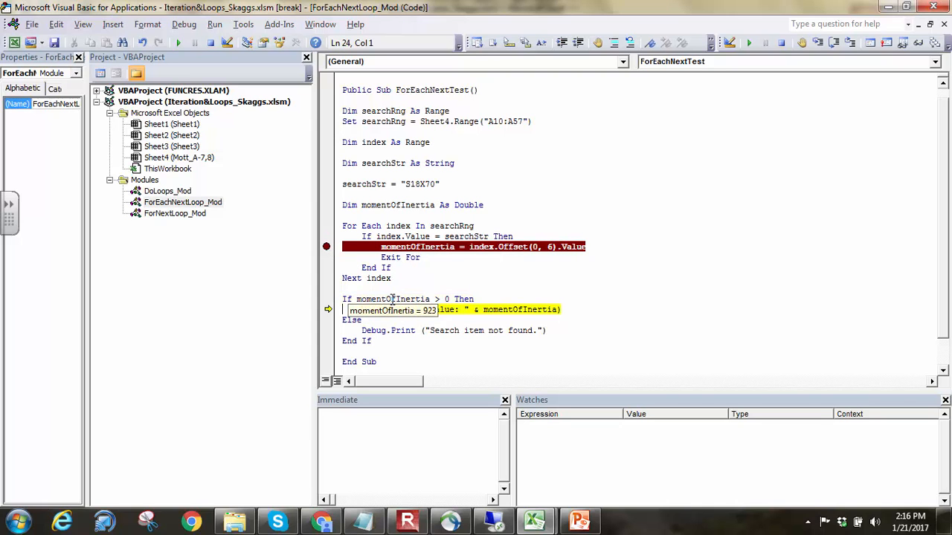
key(F8)
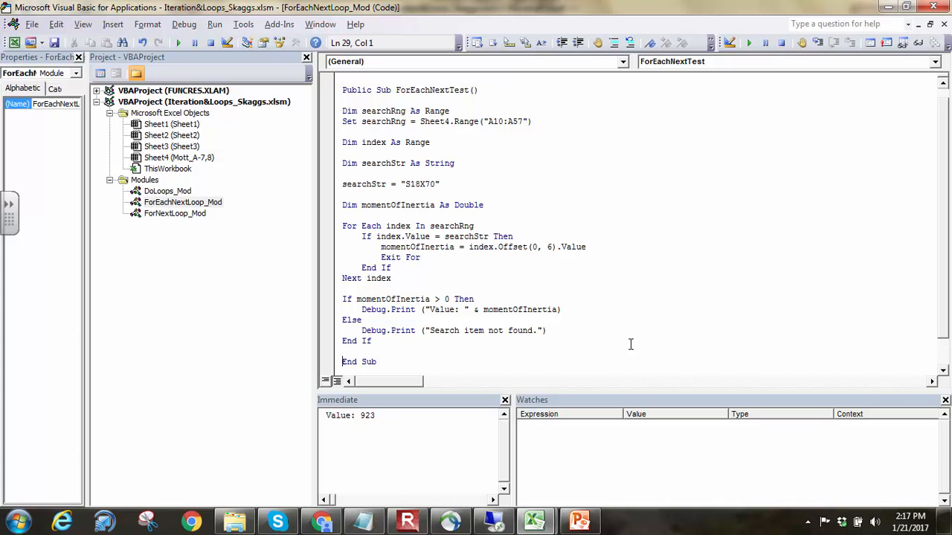
With Value: 923 printed, switch back to the For Each-Next lecture slides.
click(580, 520)
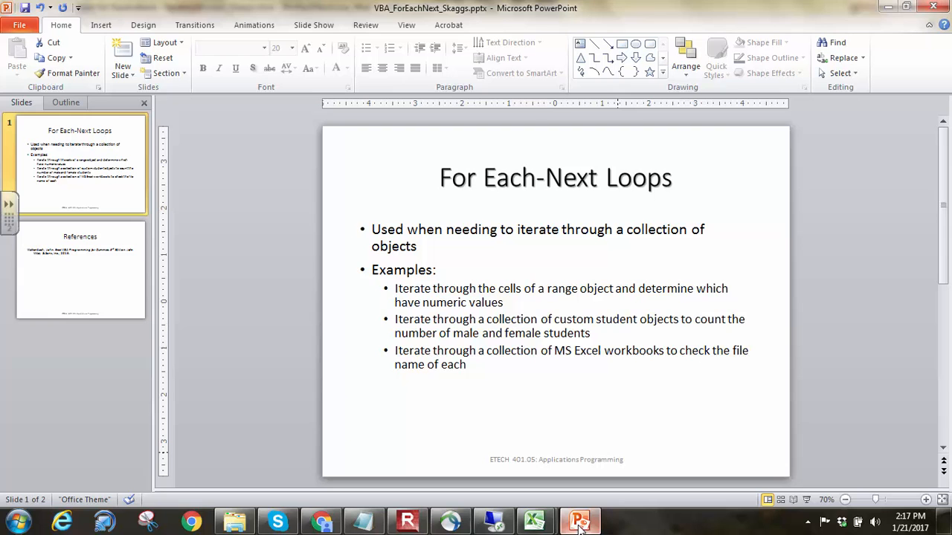
Show the References slide citing Walkenbach's Excel VBA Programming for Dummies, 3rd Edition.
click(81, 269)
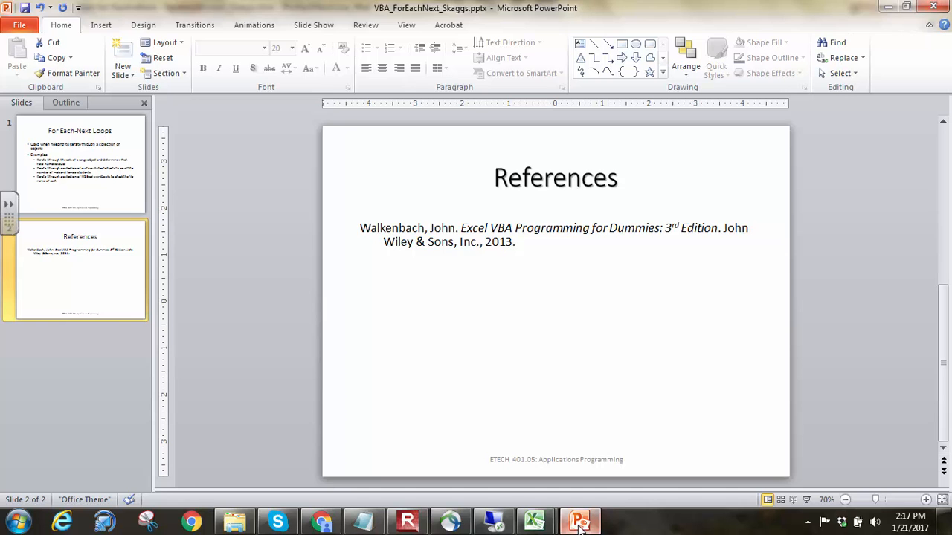
mouse_move(534, 520)
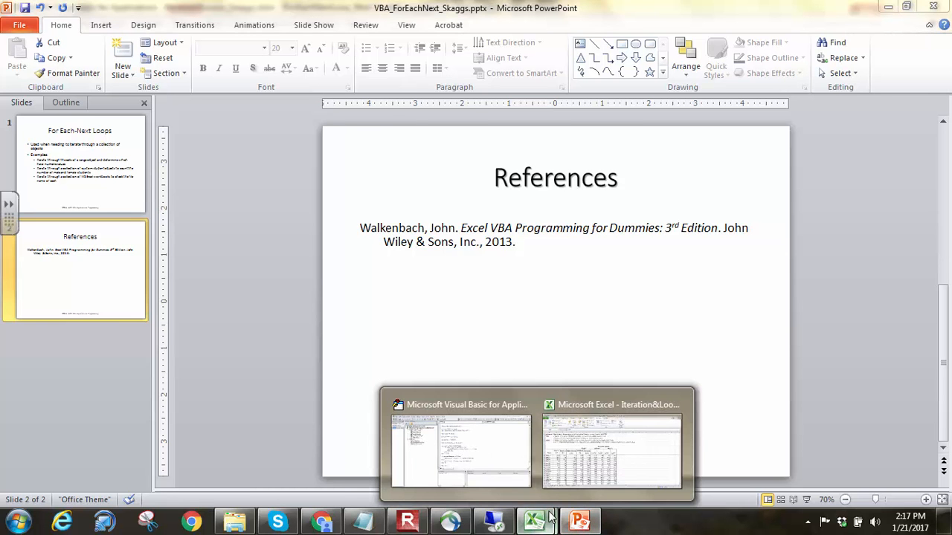